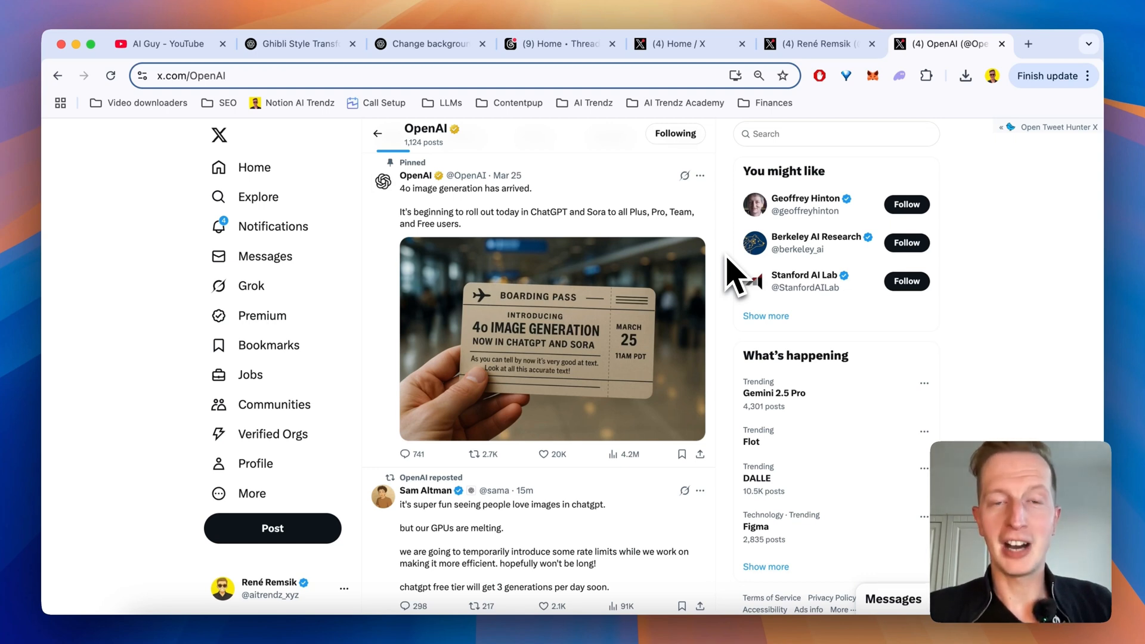
mouse_move(530, 219)
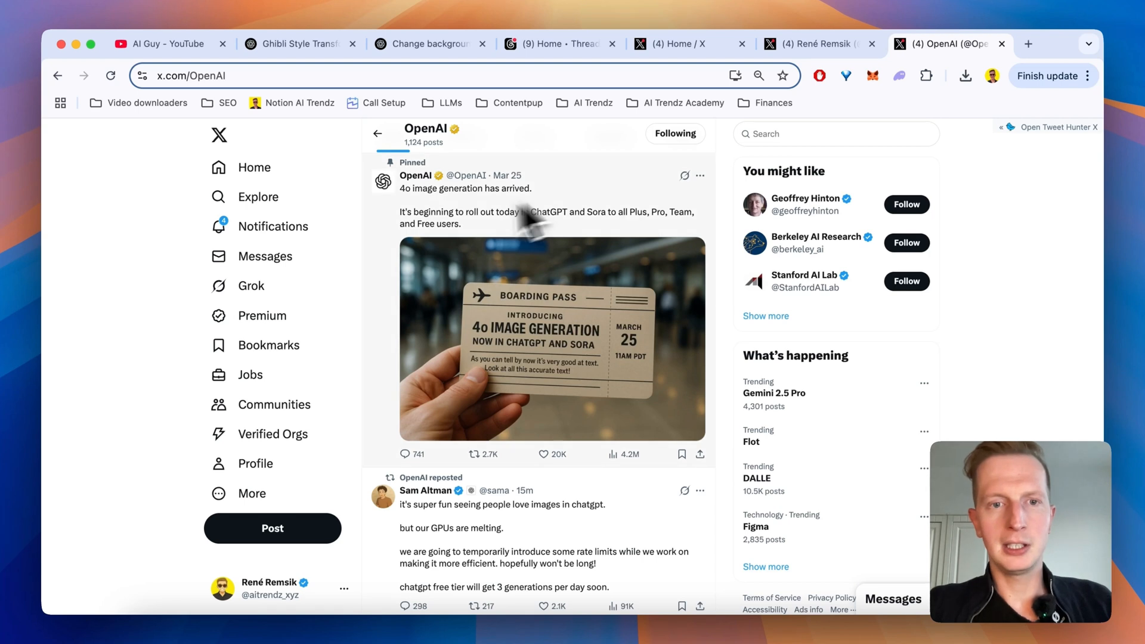
mouse_move(409, 216)
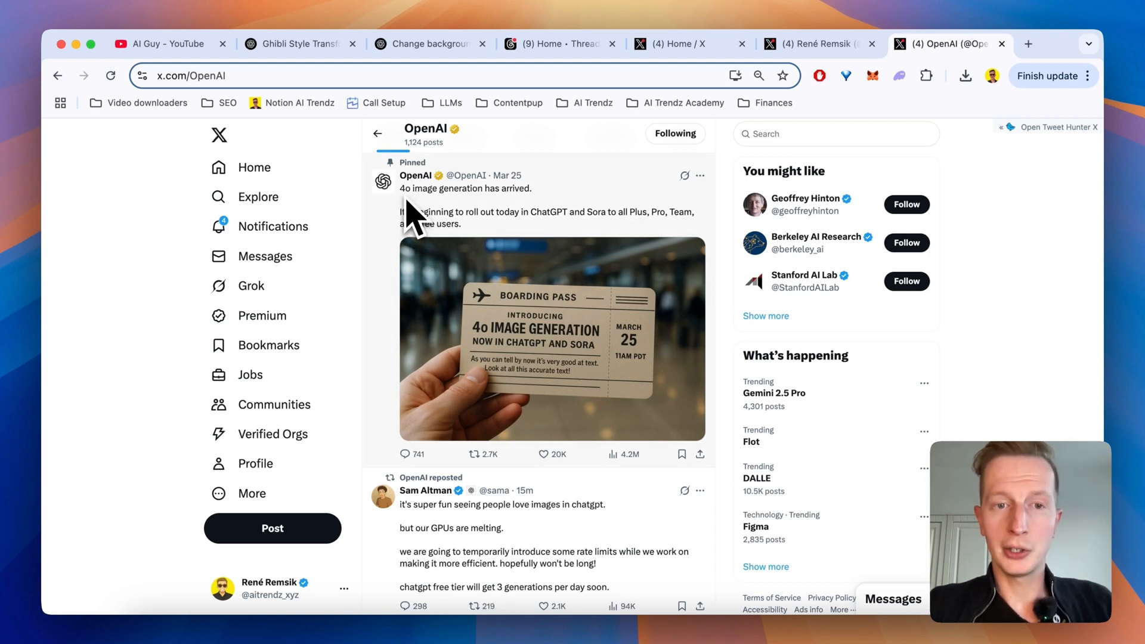
mouse_move(500, 216)
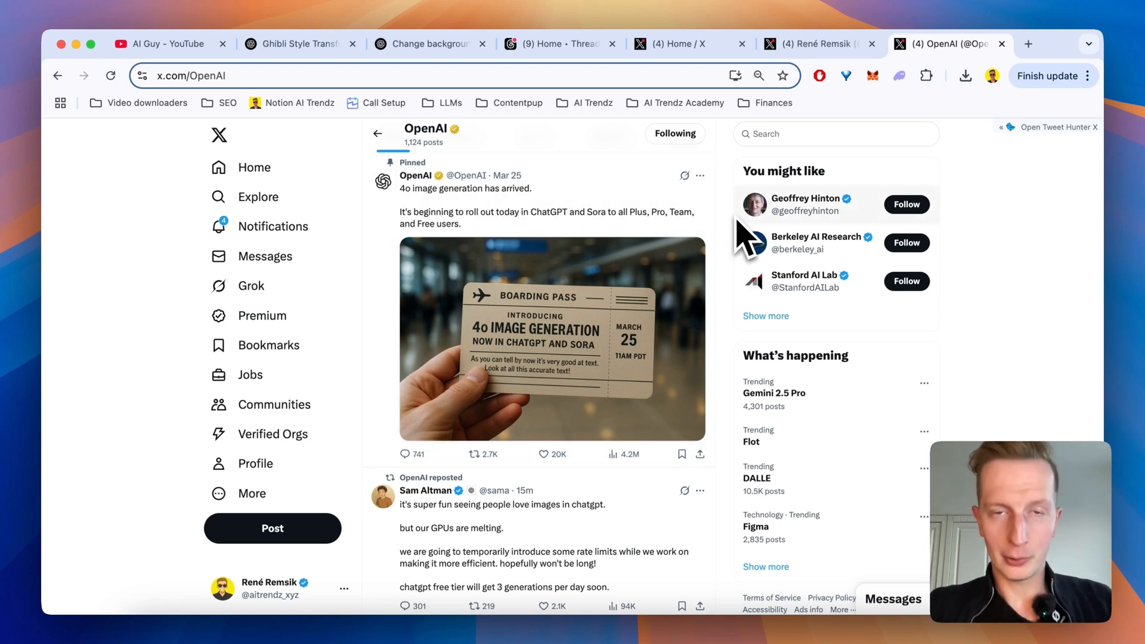
mouse_move(750, 241)
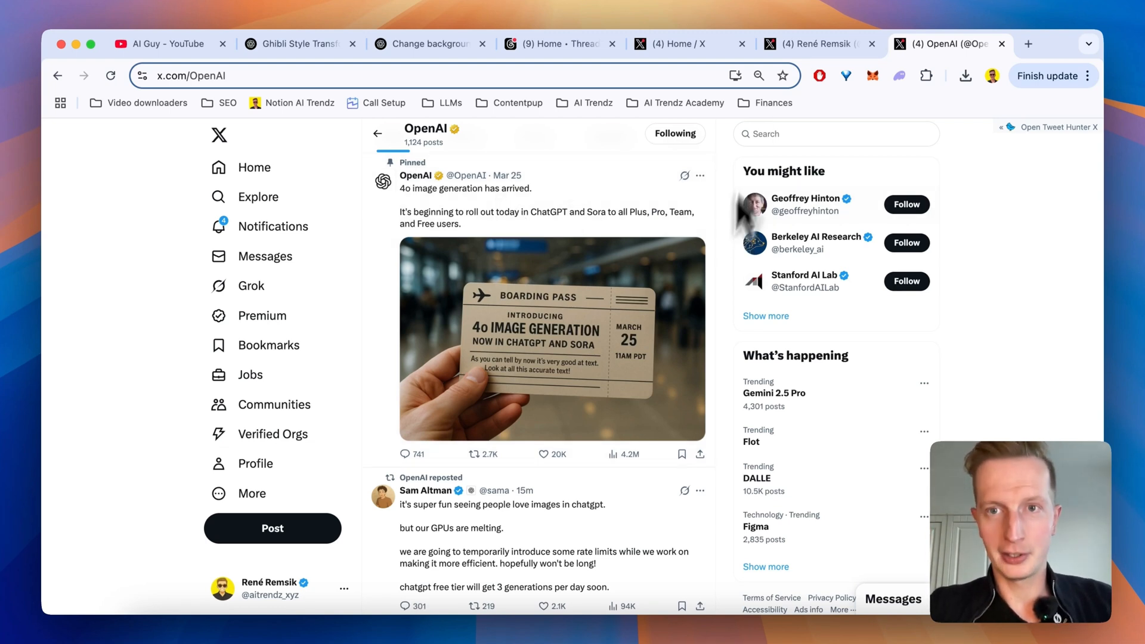
- Scroll X's home feed of Ghibli-trend posts, then bring up the Threads feed of Ghibli-style movie scenes
left_click(685, 44)
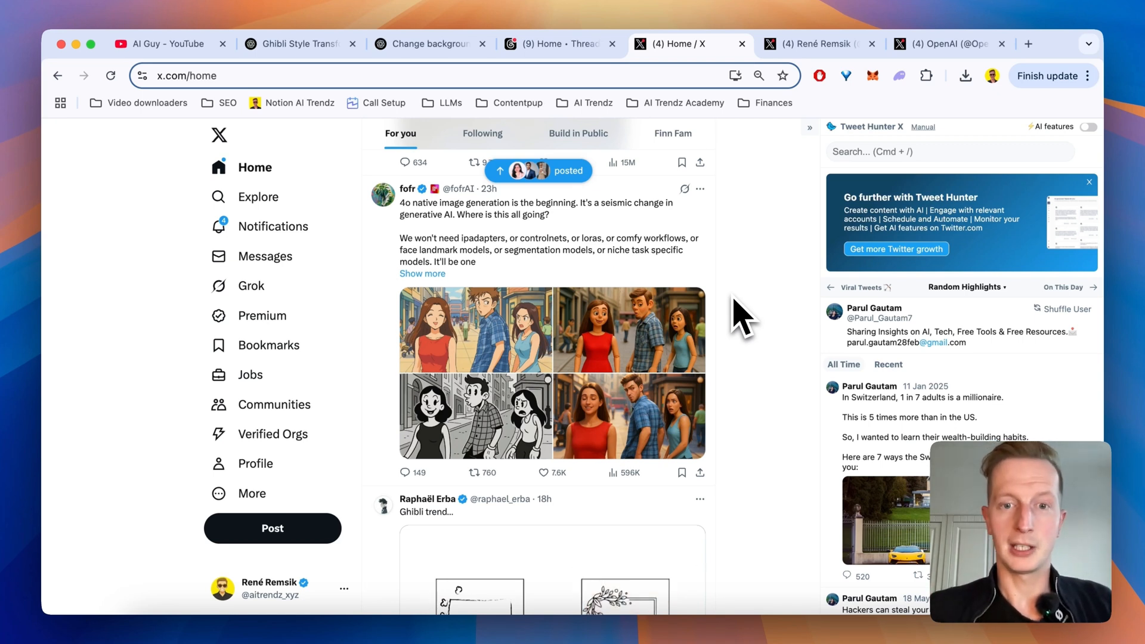
mouse_move(592, 399)
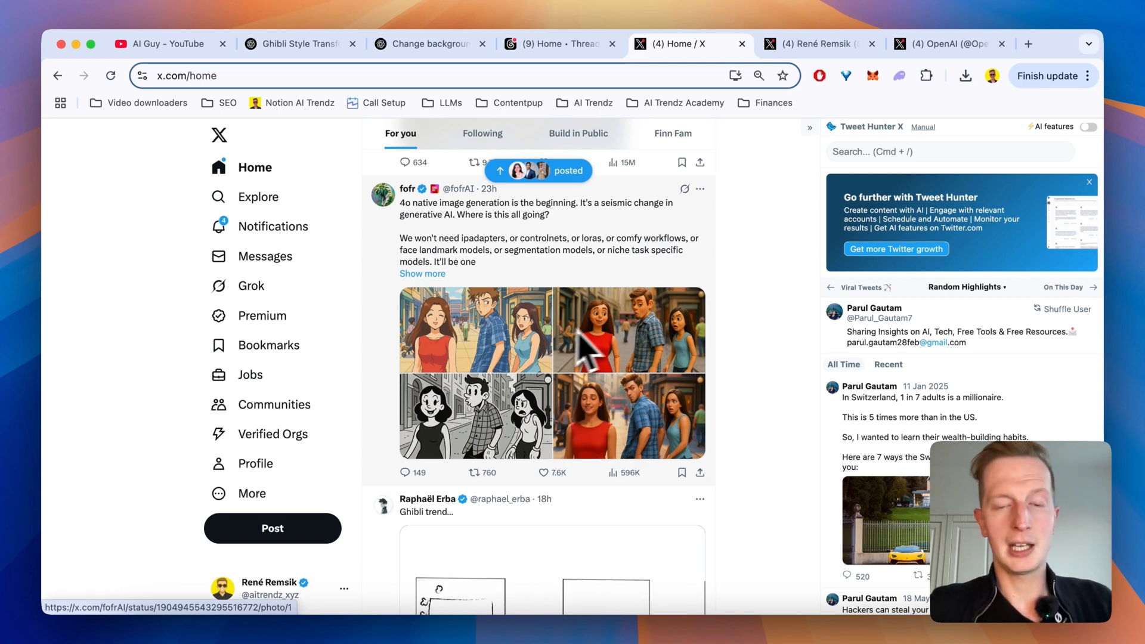
scroll("down", 3)
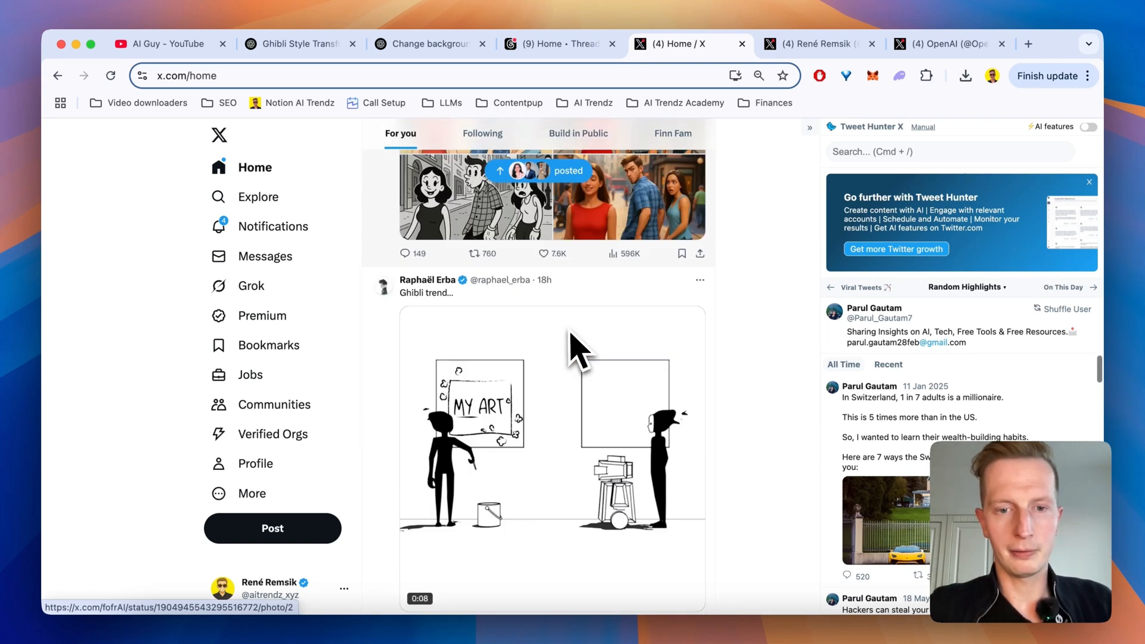
scroll("down", 3)
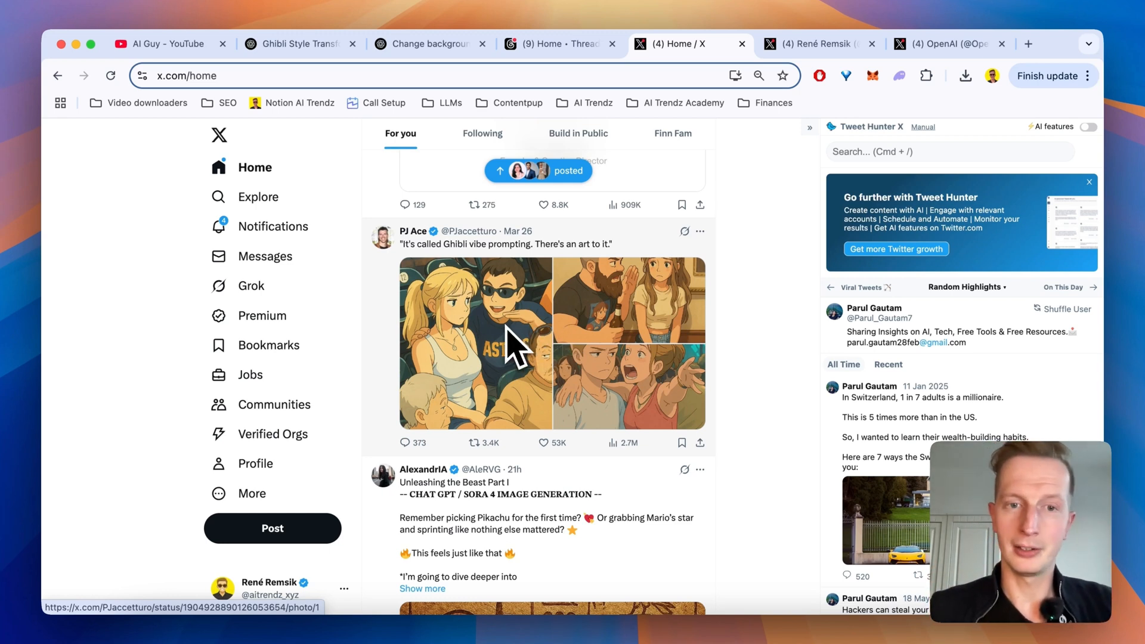
scroll("down", 3)
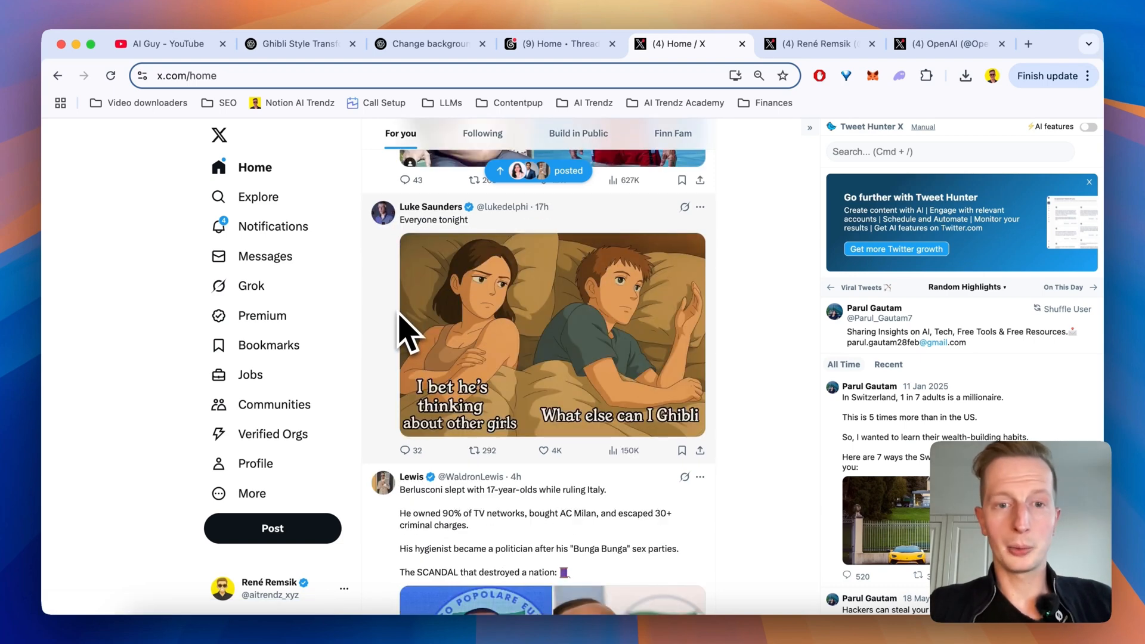
mouse_move(427, 321)
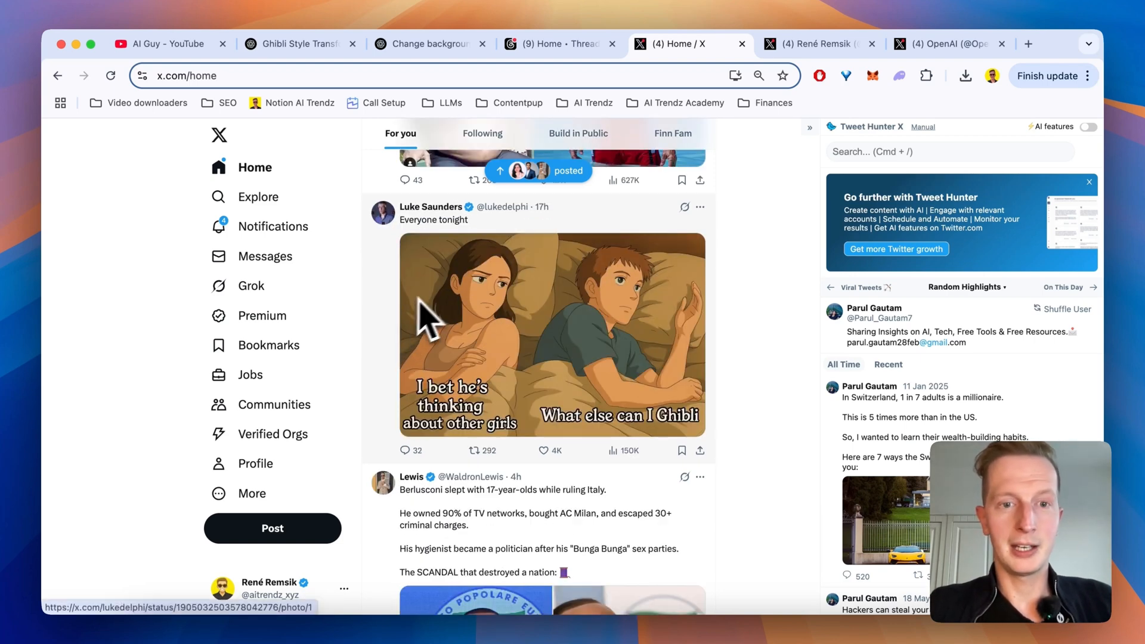
left_click(561, 45)
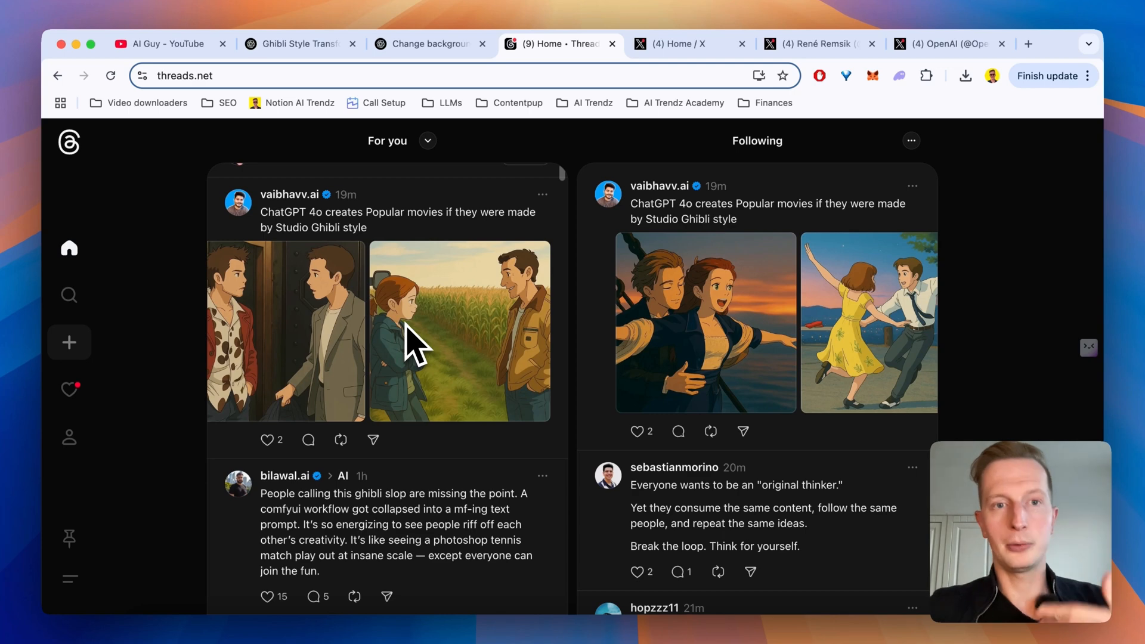
- Scroll the Ghibli Style Transformation chat's converted photos down to the anime-style portrait request
left_click(300, 44)
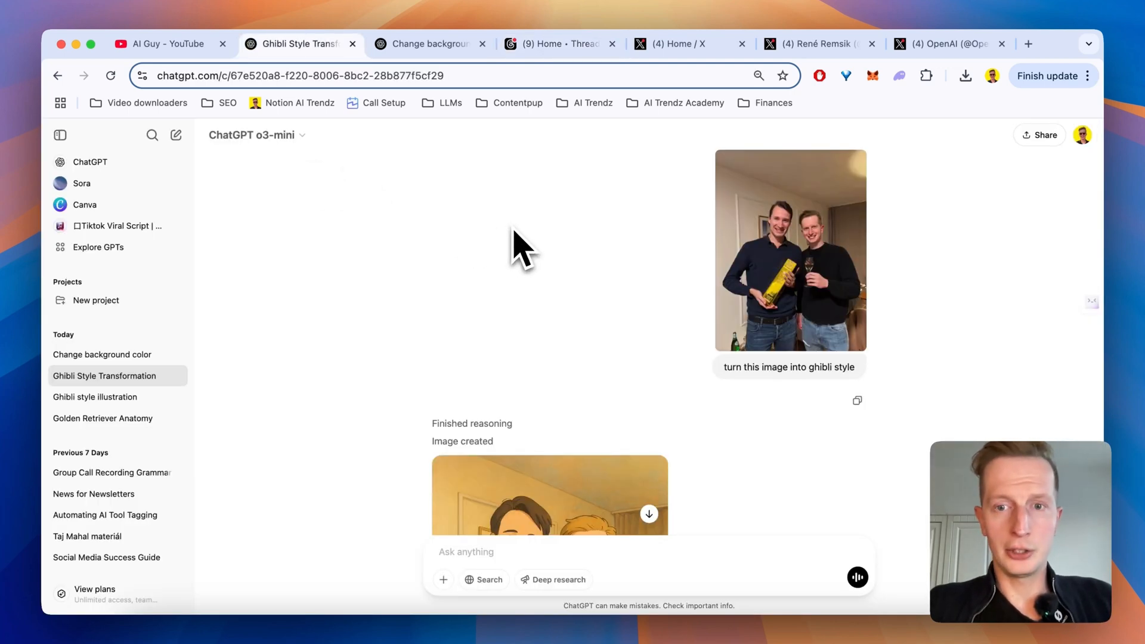
mouse_move(655, 285)
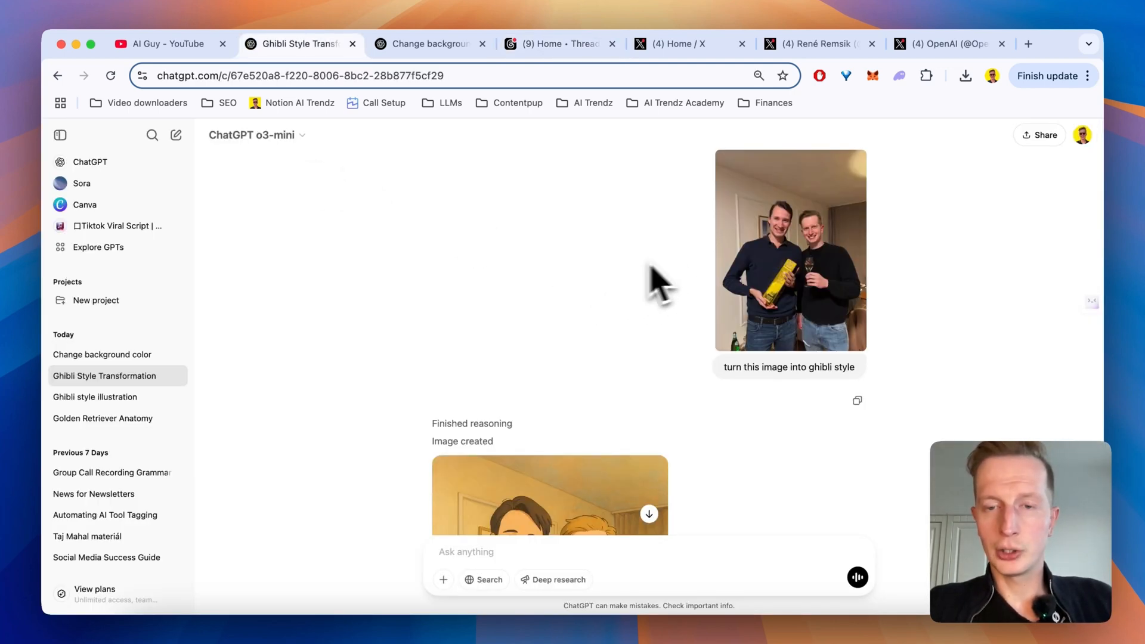
mouse_move(793, 325)
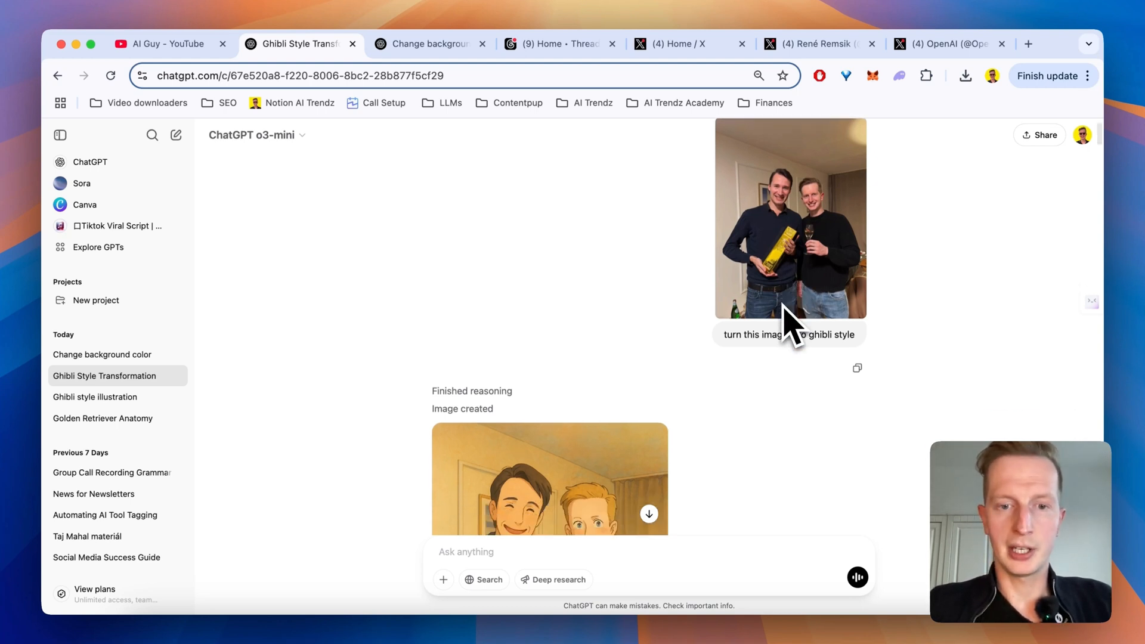
scroll("down", 3)
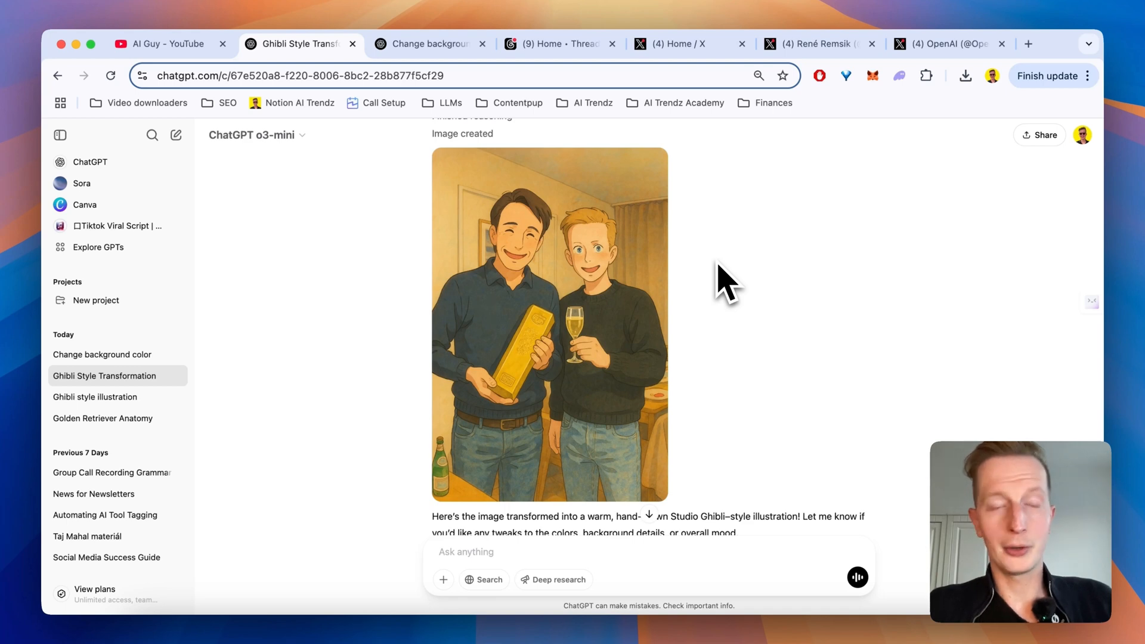
scroll("up", 3)
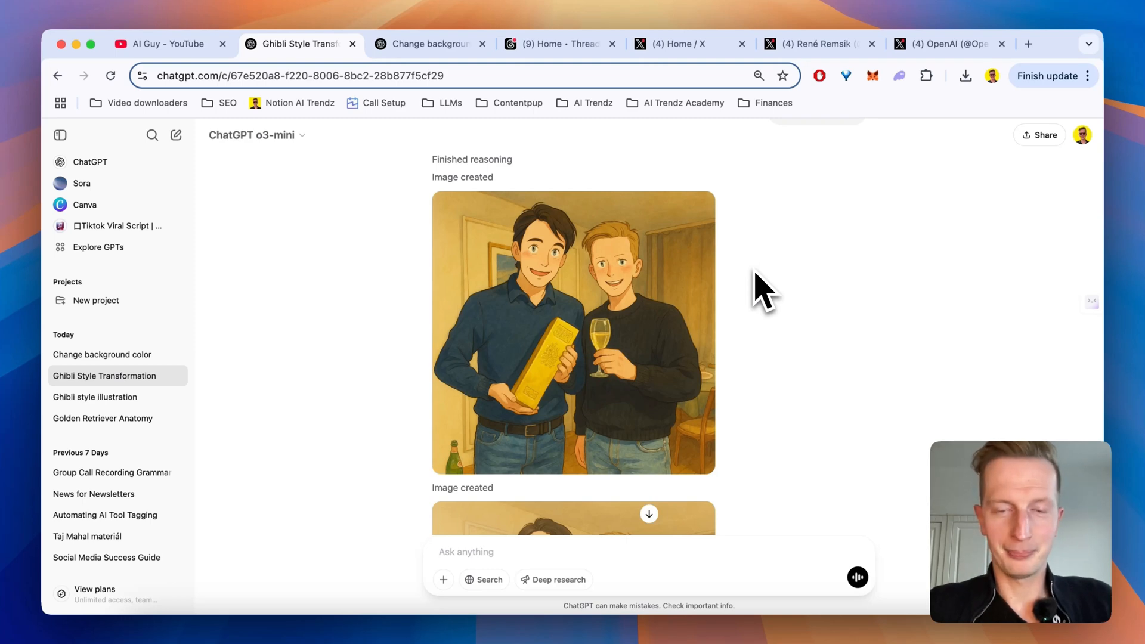
scroll("down", 3)
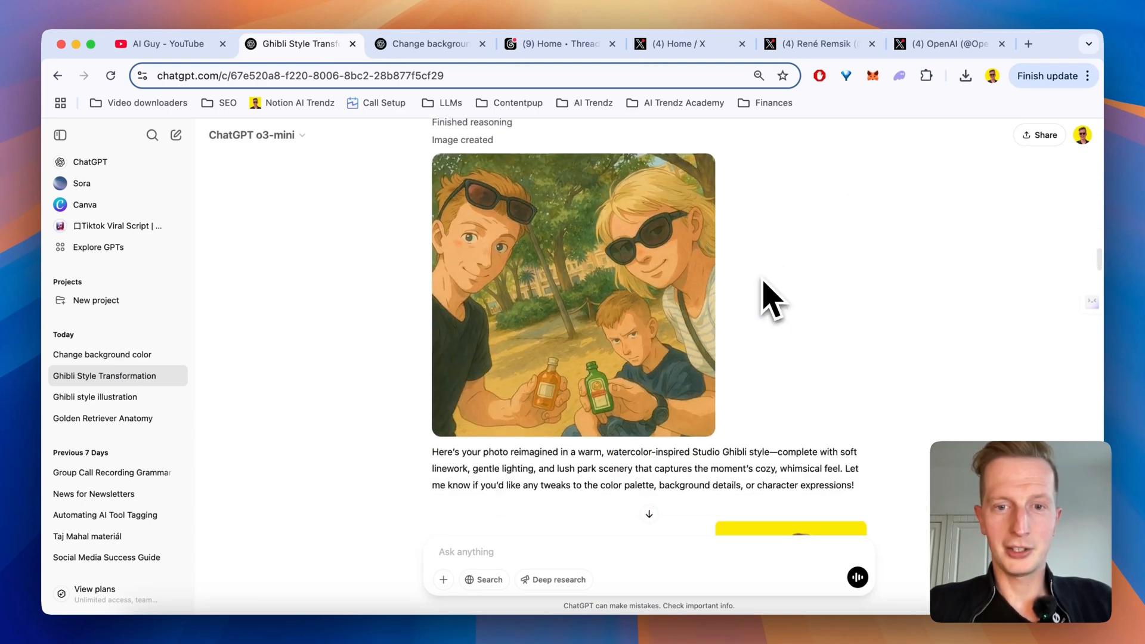
mouse_move(815, 262)
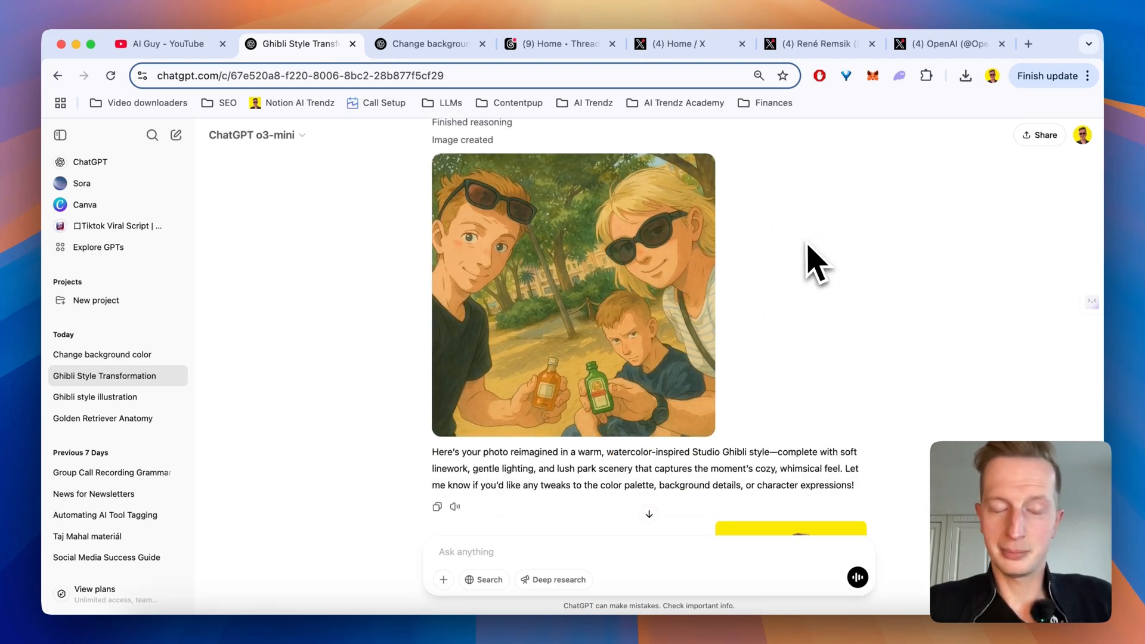
scroll("down", 3)
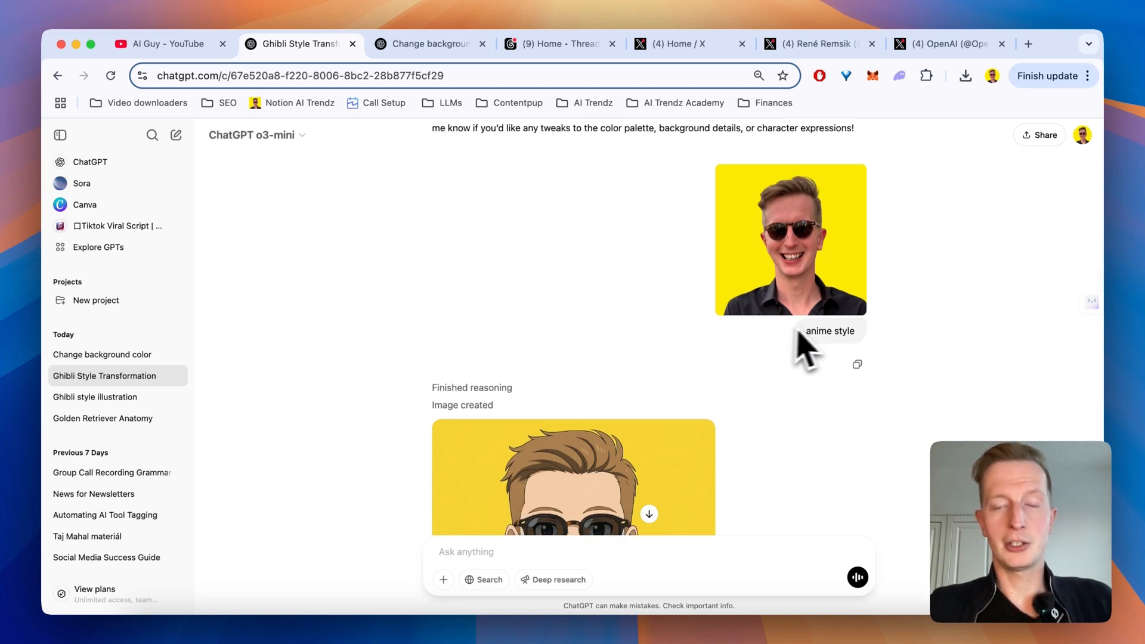
mouse_move(786, 300)
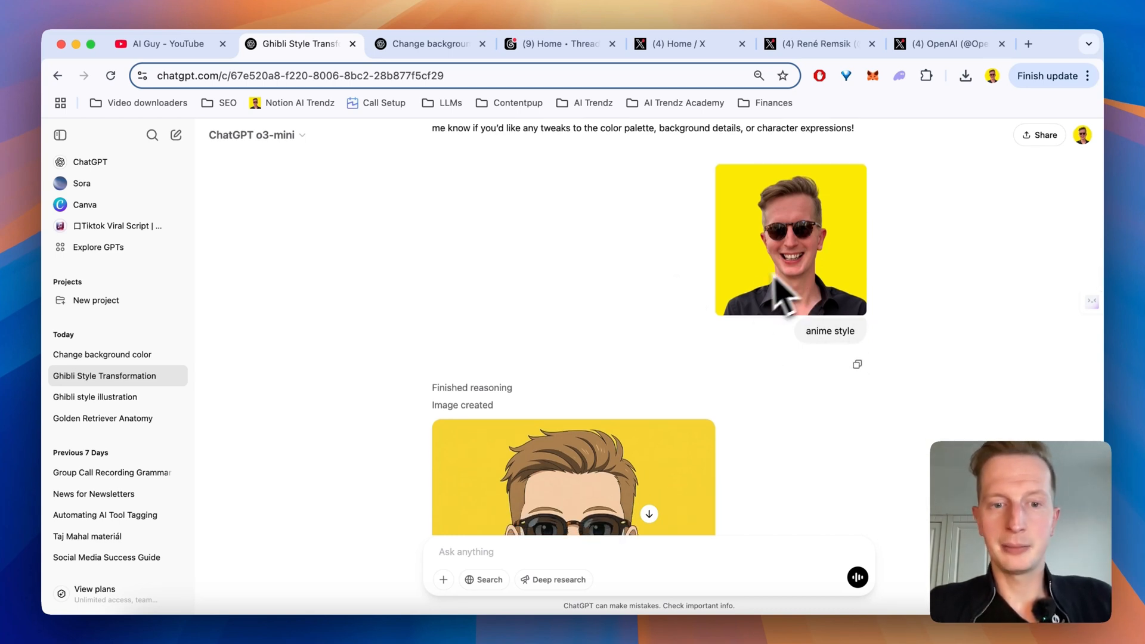
scroll("down", 3)
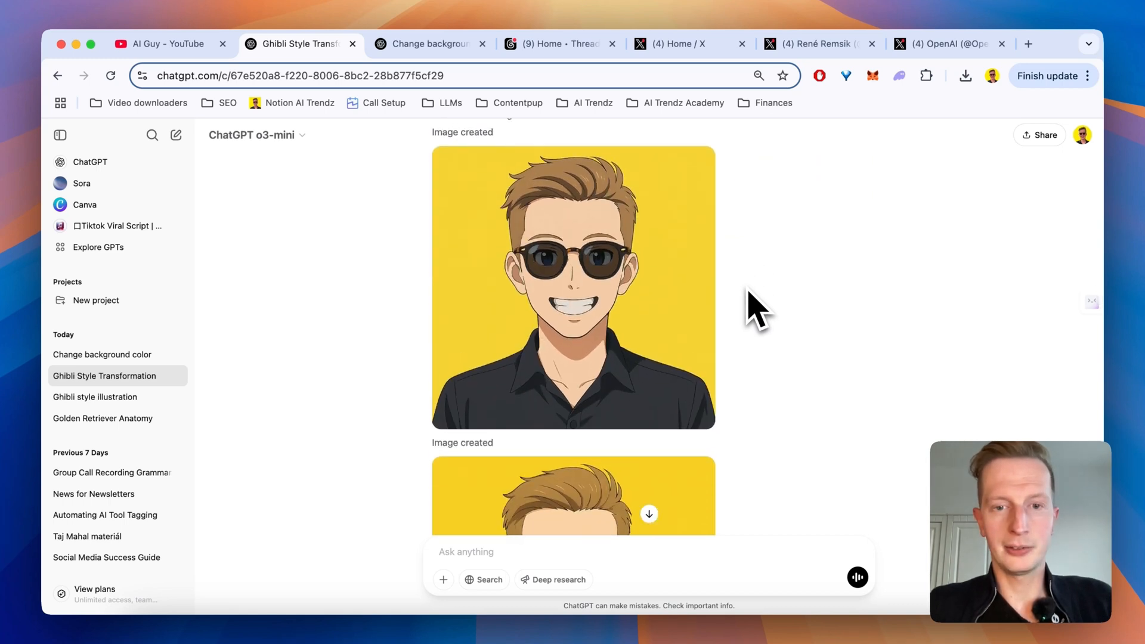
scroll("down", 3)
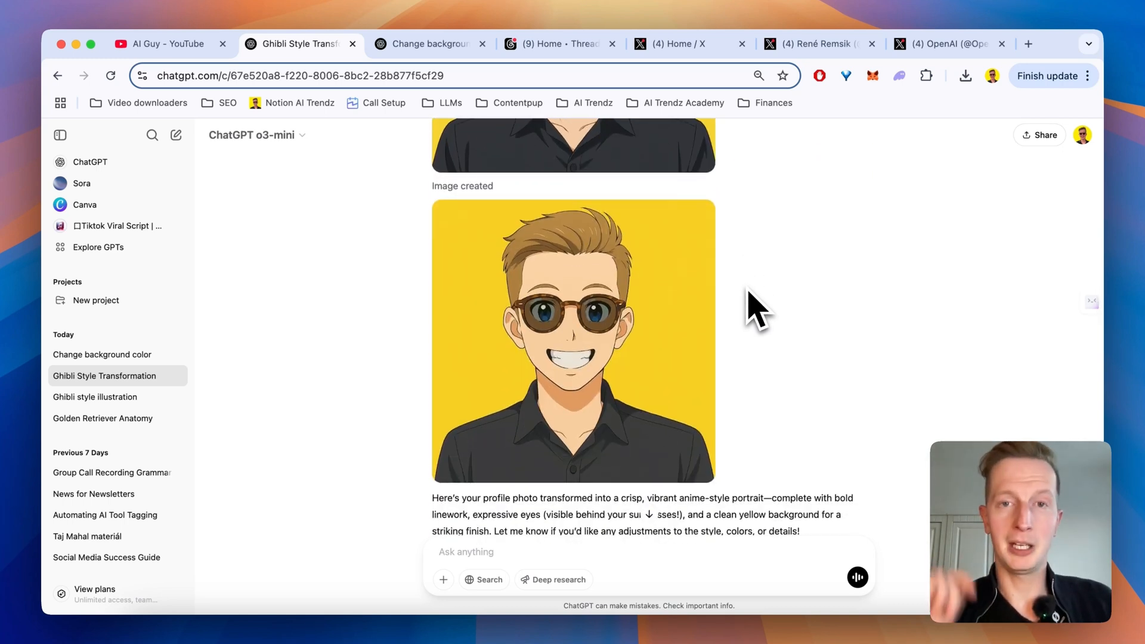
scroll("down", 3)
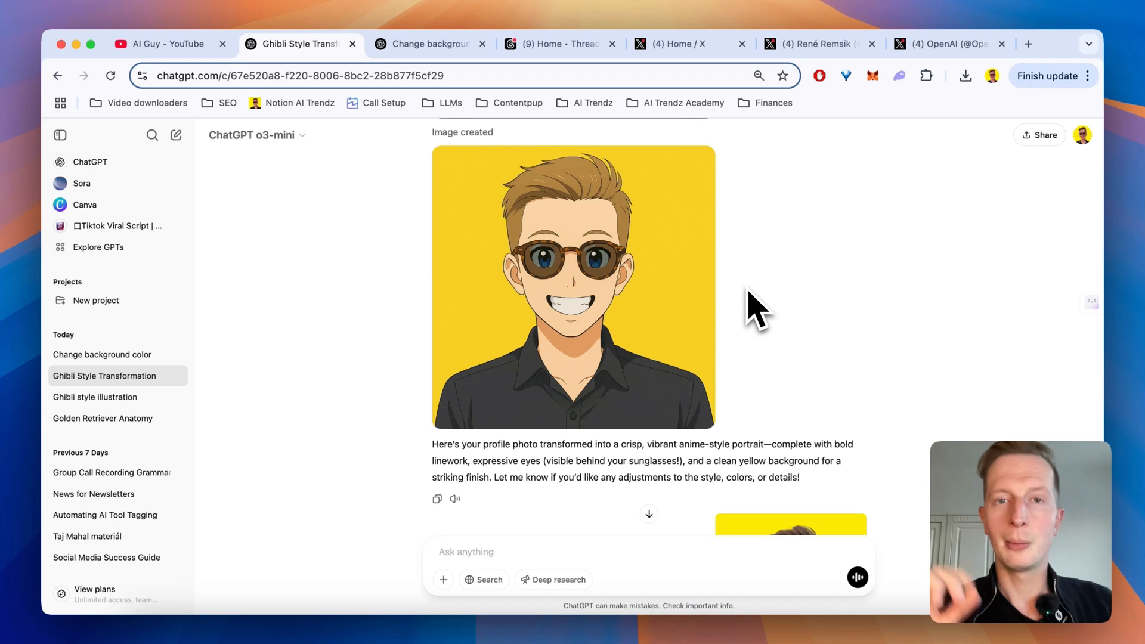
scroll("down", 3)
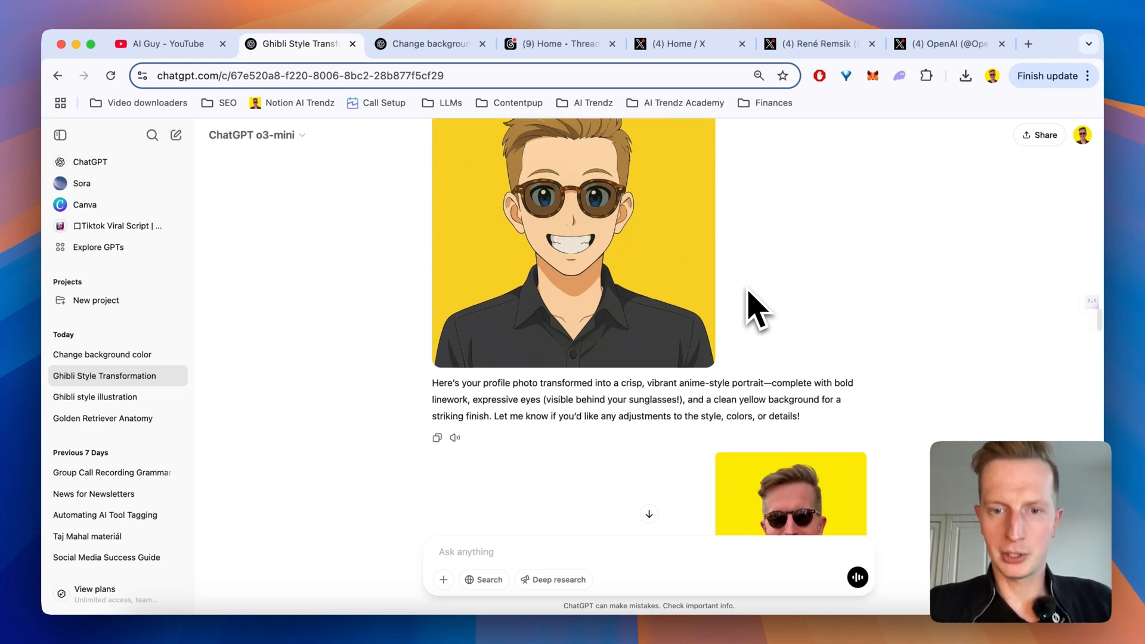
scroll("down", 3)
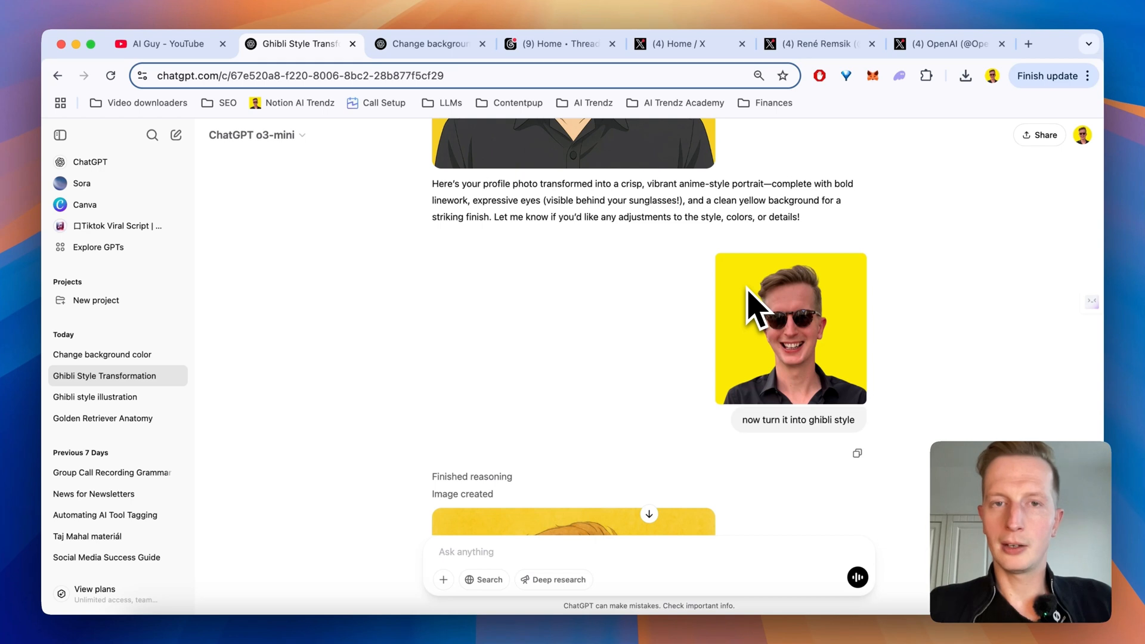
scroll("down", 3)
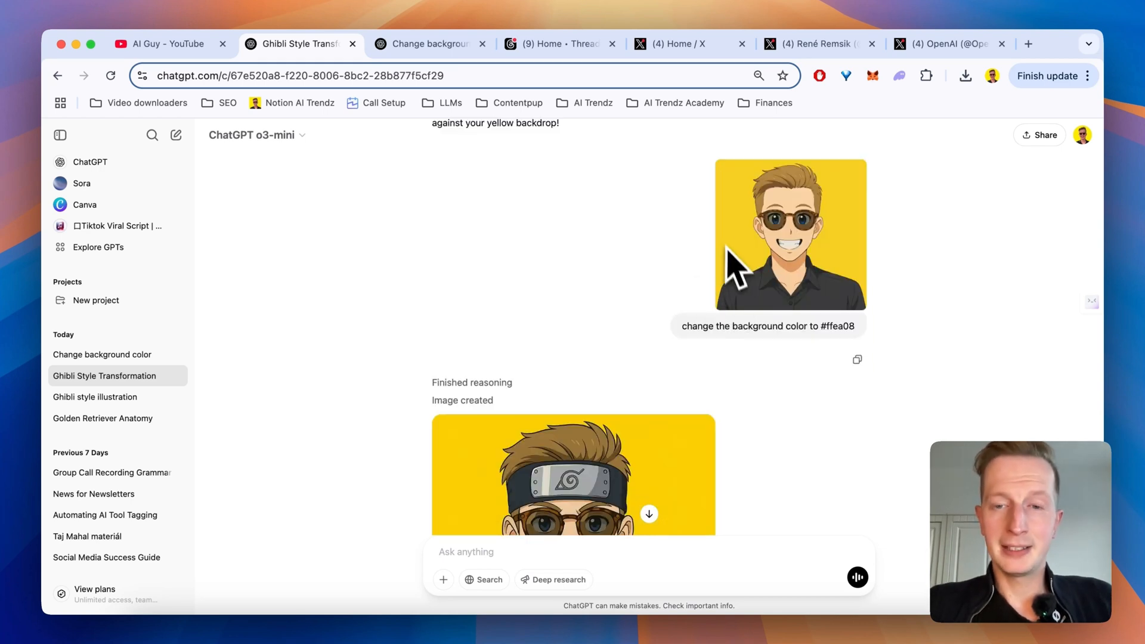
mouse_move(610, 292)
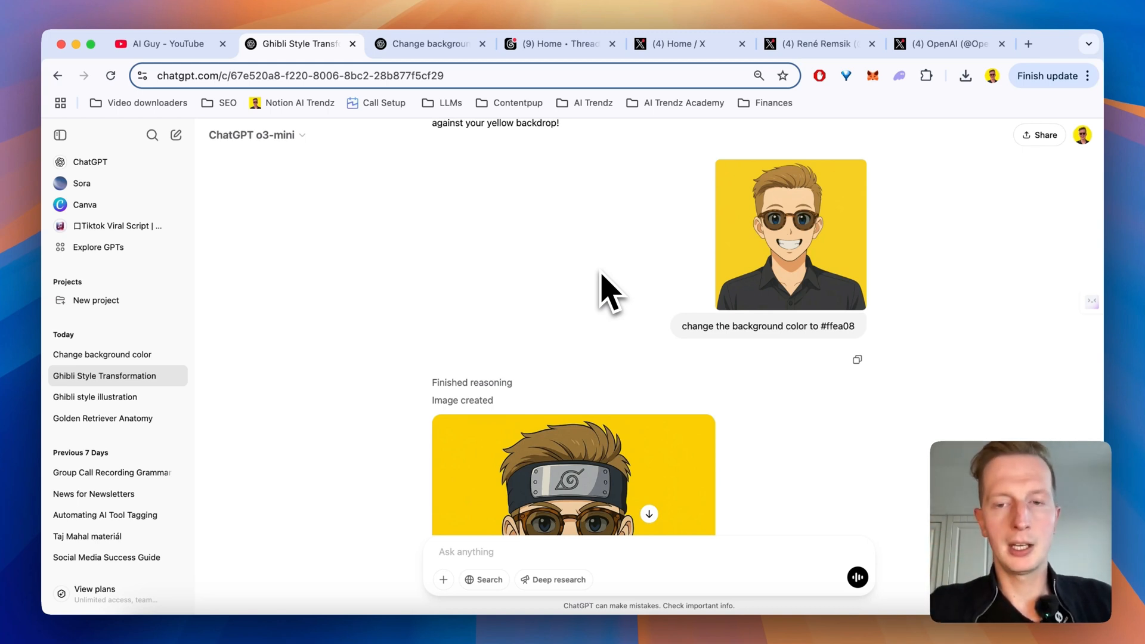
scroll("down", 3)
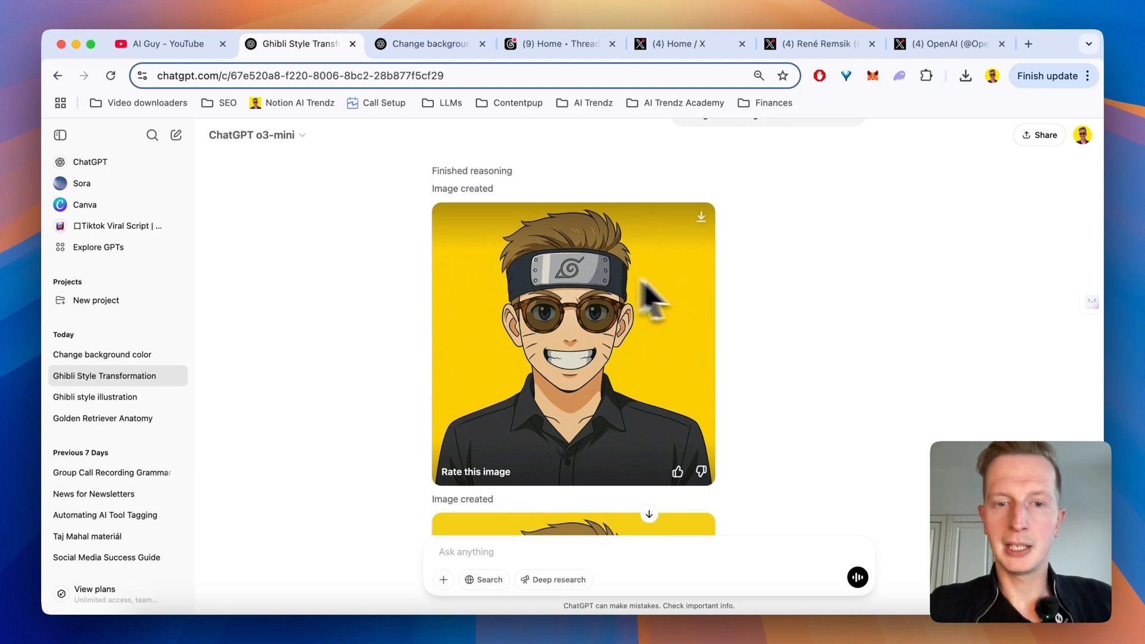
mouse_move(767, 321)
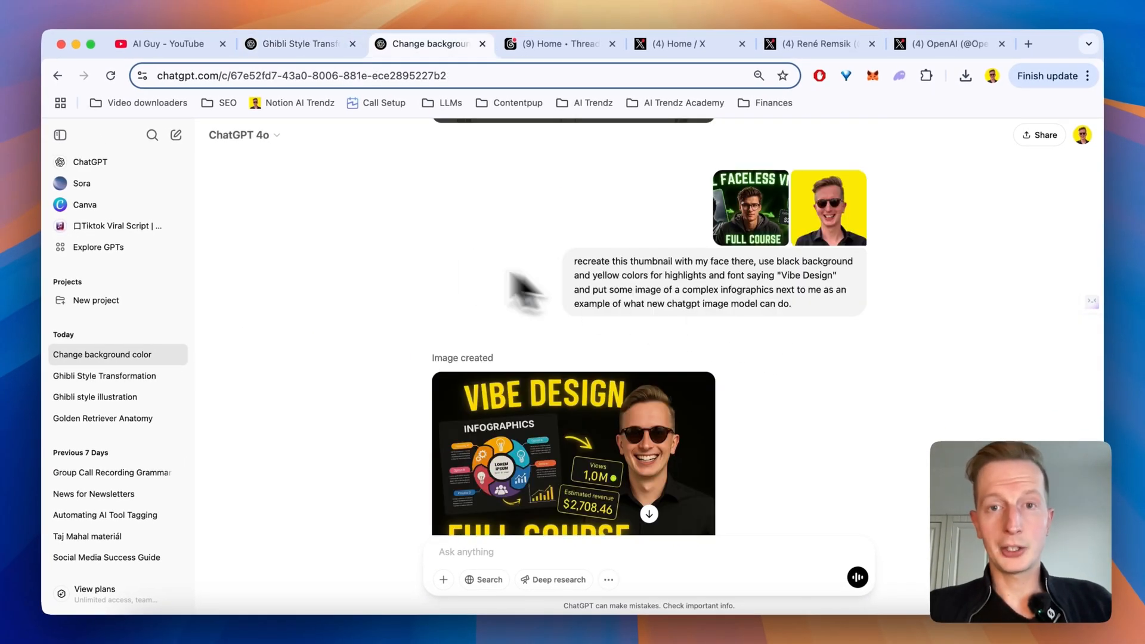
mouse_move(427, 263)
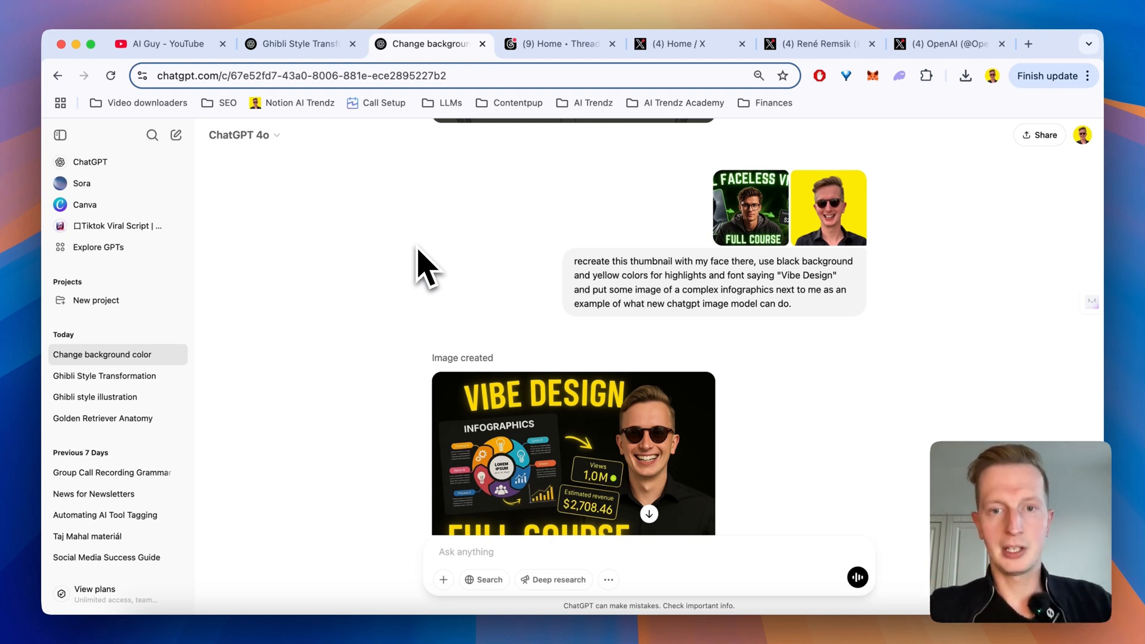
mouse_move(734, 300)
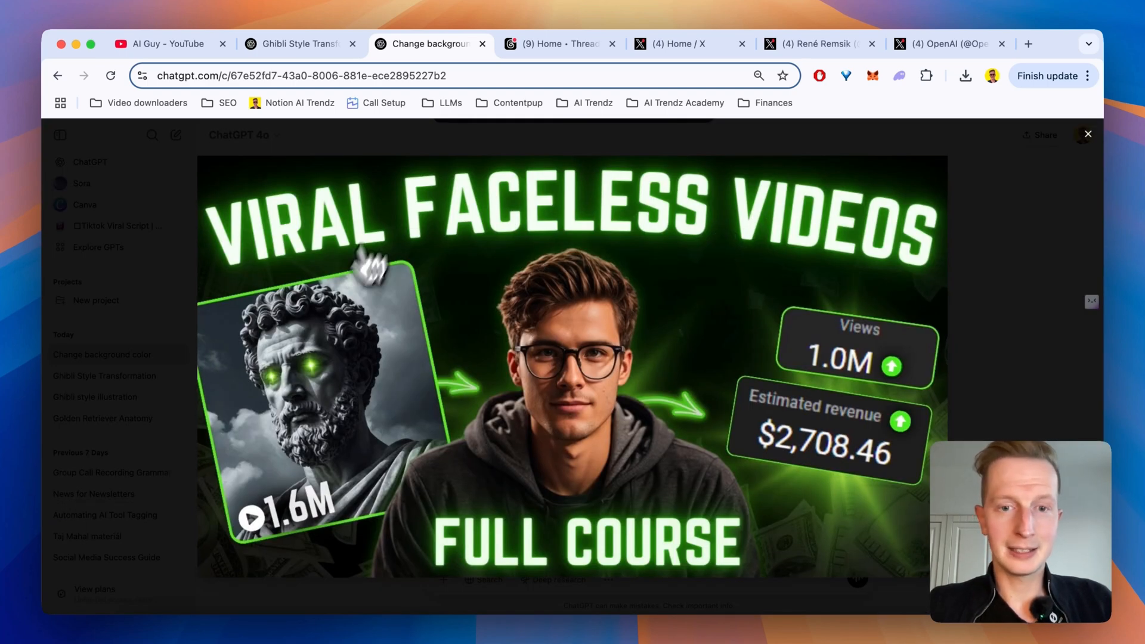
- Browse the YouTube channel's popular videos including the Faceless Videos thumbnail, then return to the Vibe Design chat
left_click(170, 44)
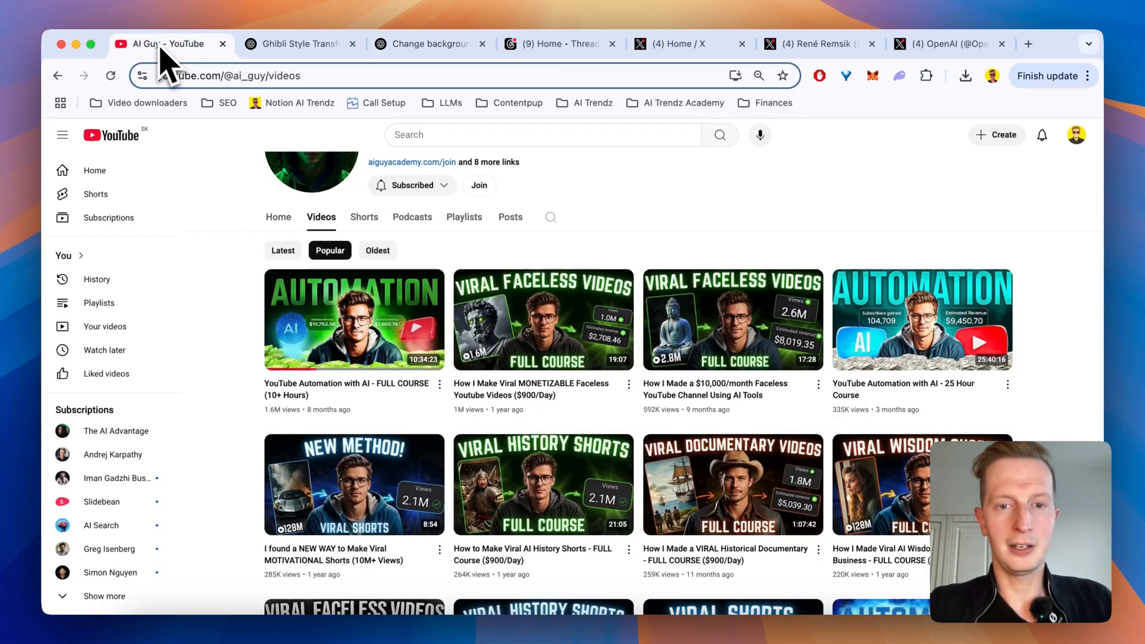
scroll("up", 3)
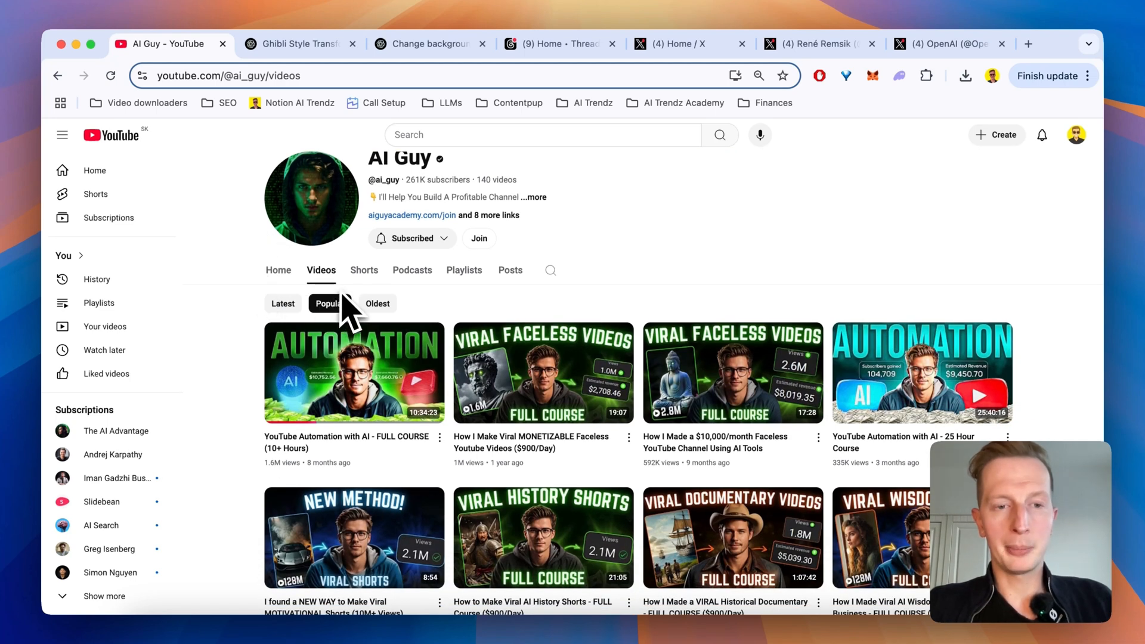
scroll("down", 3)
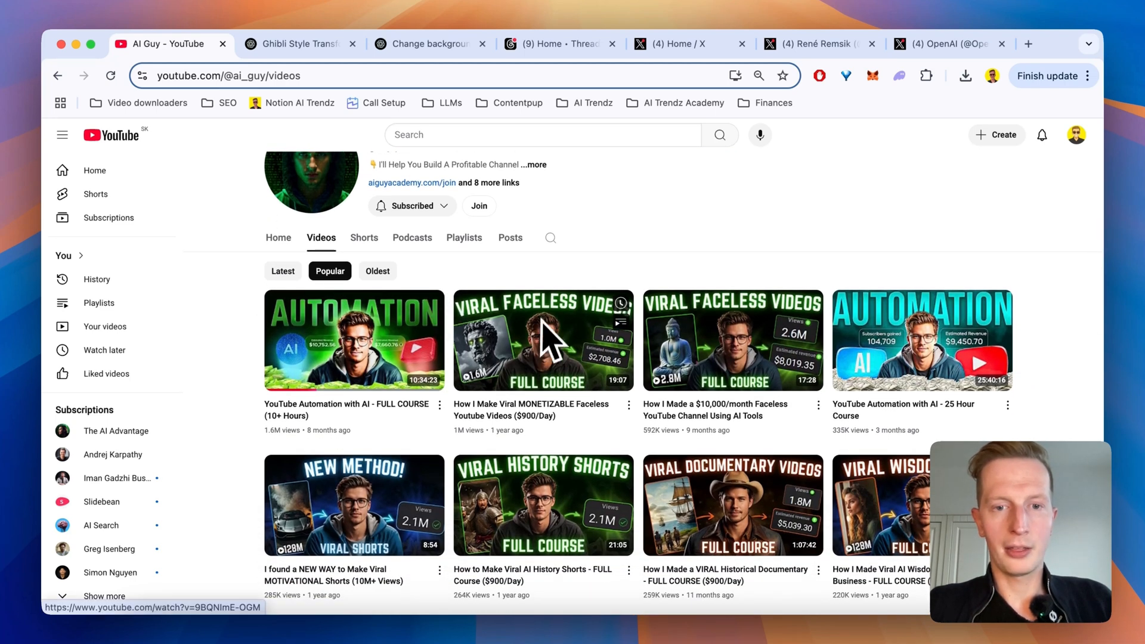
mouse_move(637, 272)
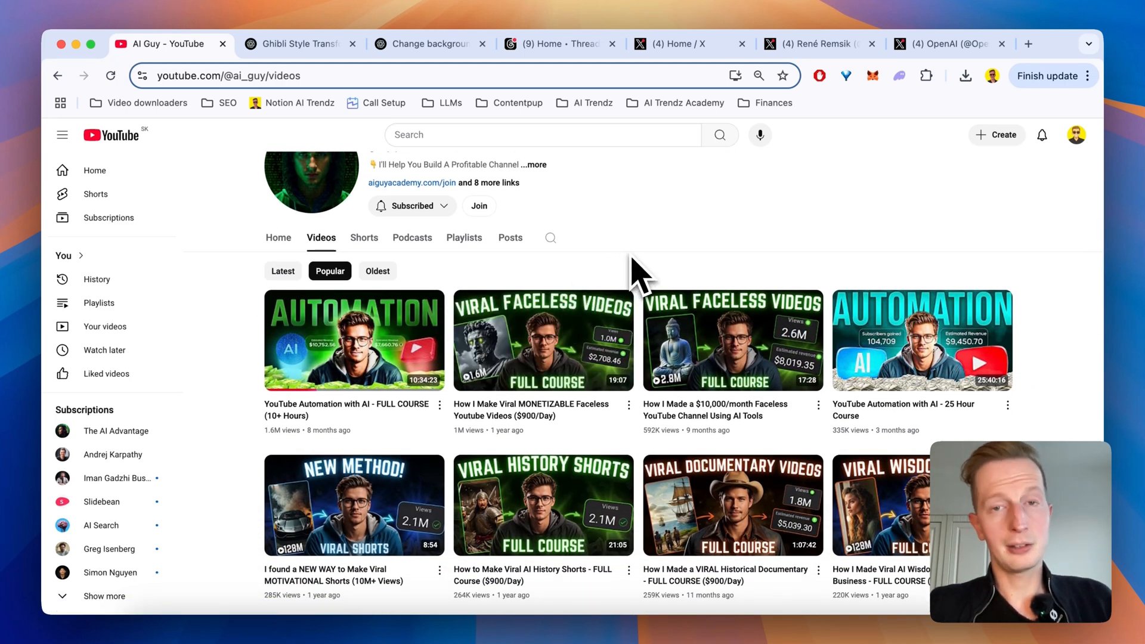
left_click(427, 44)
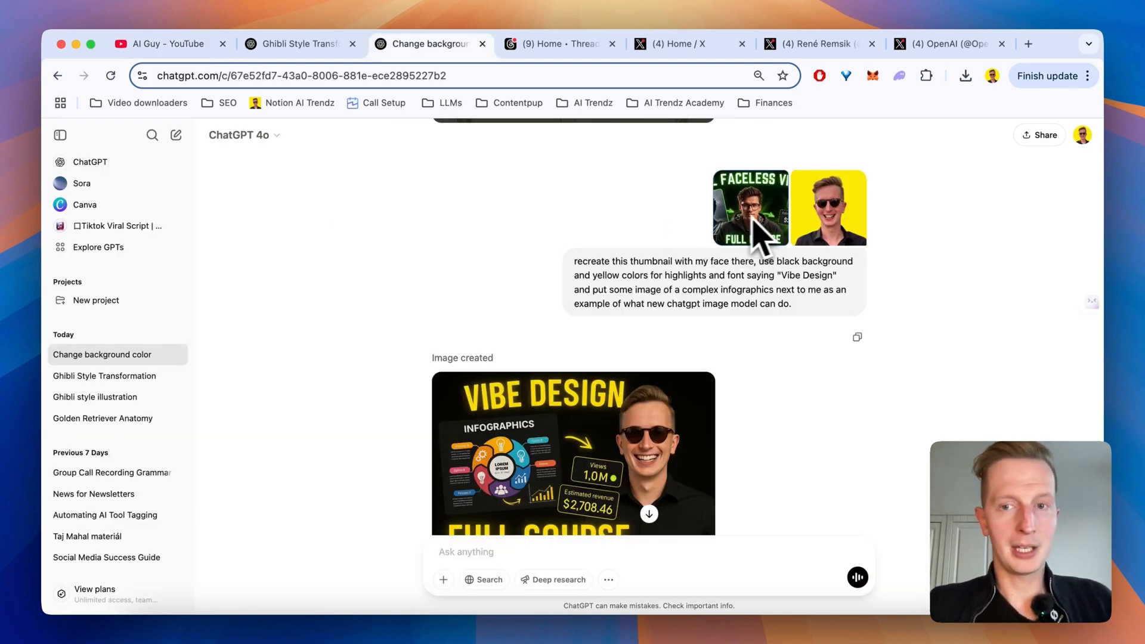
mouse_move(741, 285)
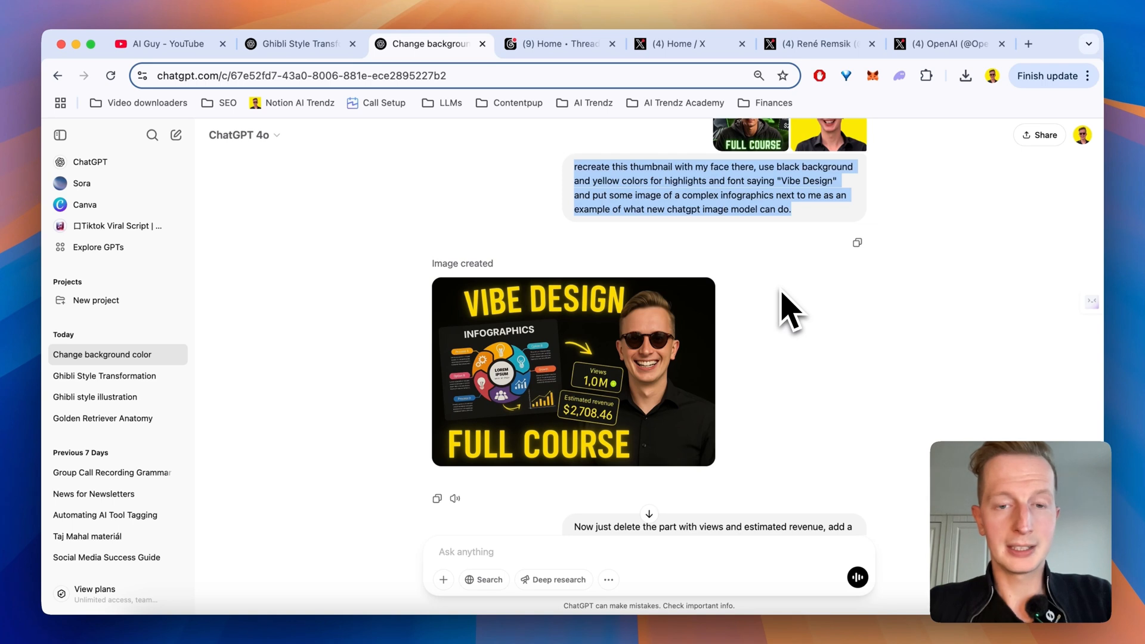
mouse_move(640, 387)
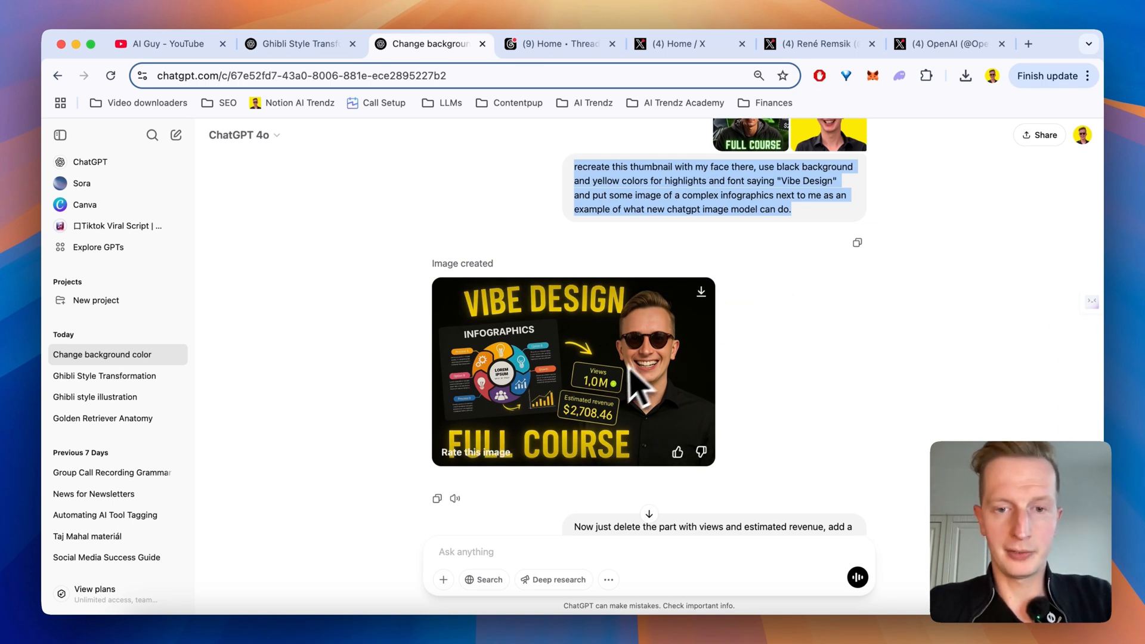
mouse_move(595, 438)
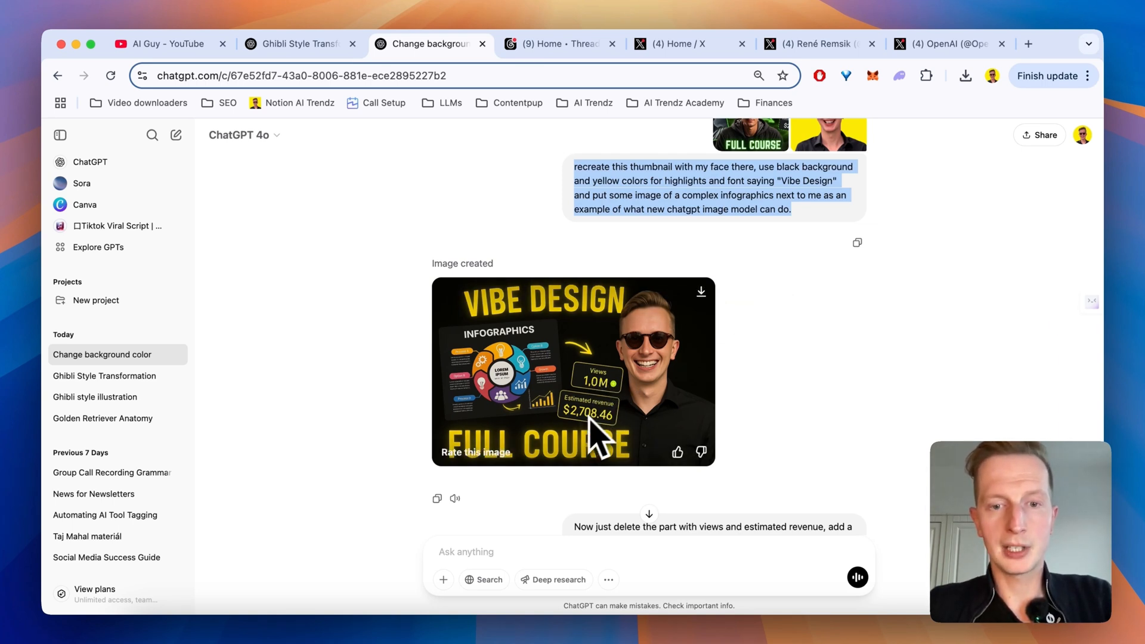
mouse_move(562, 461)
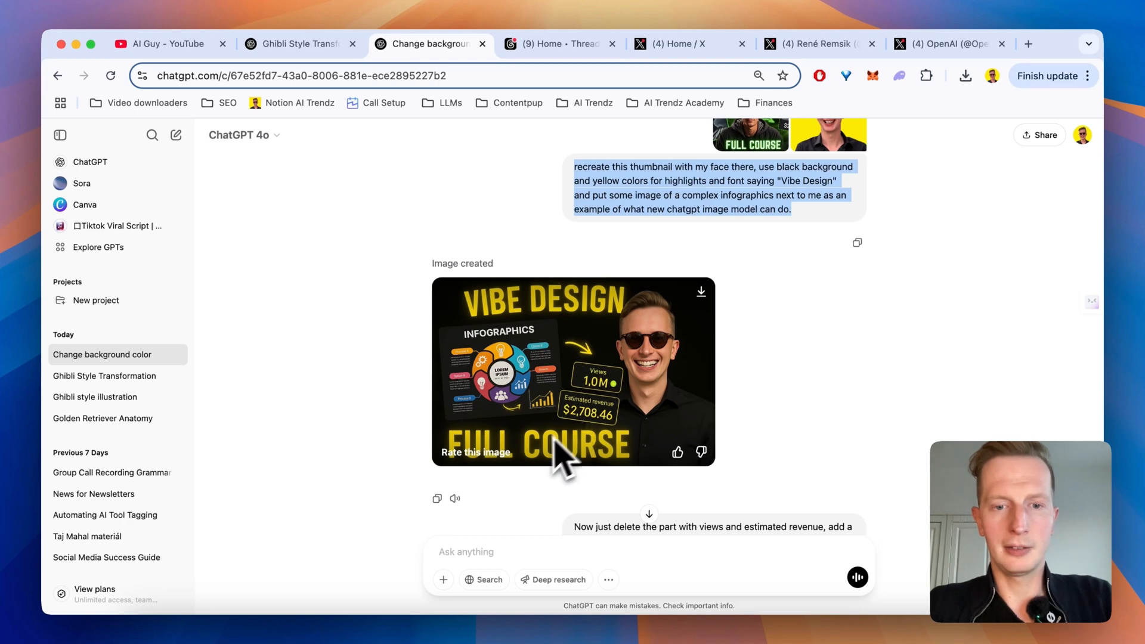
scroll("down", 3)
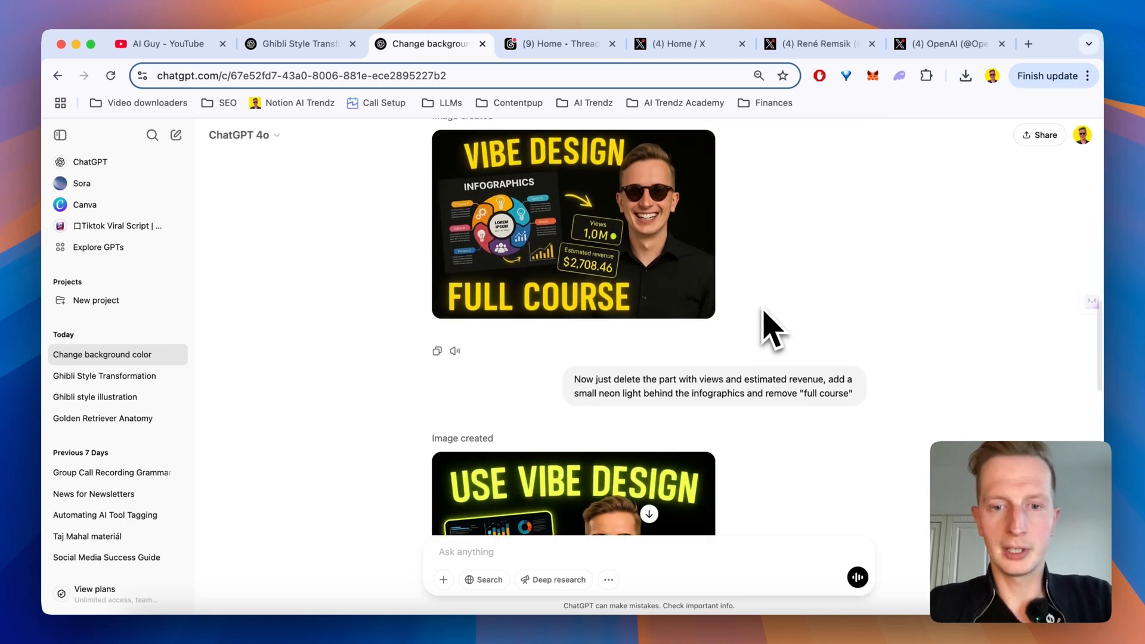
scroll("down", 3)
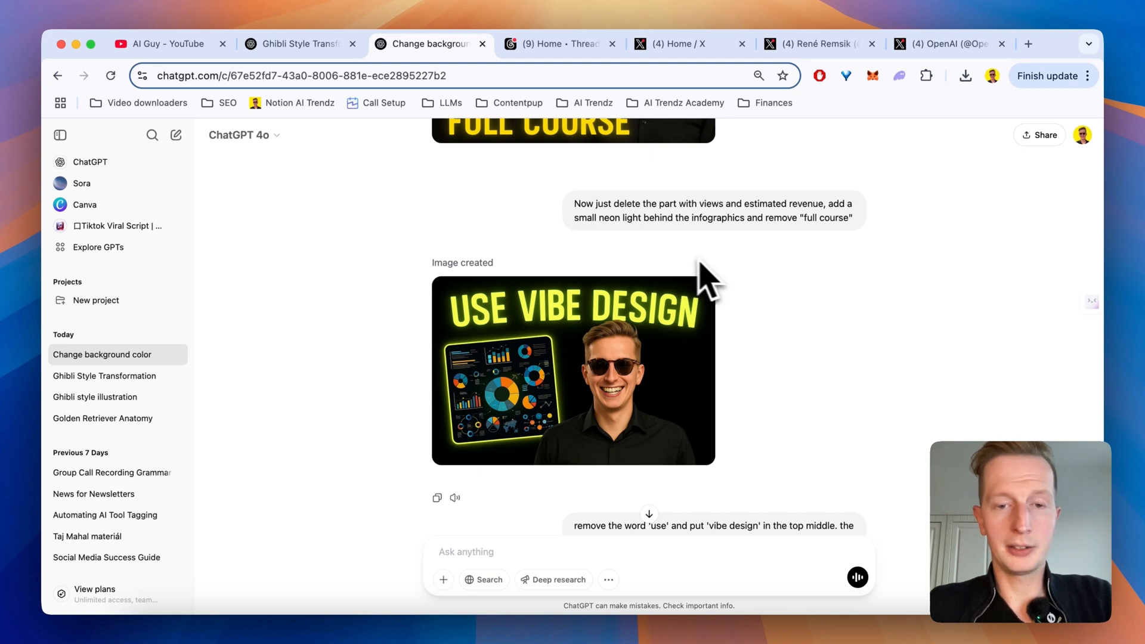
mouse_move(521, 385)
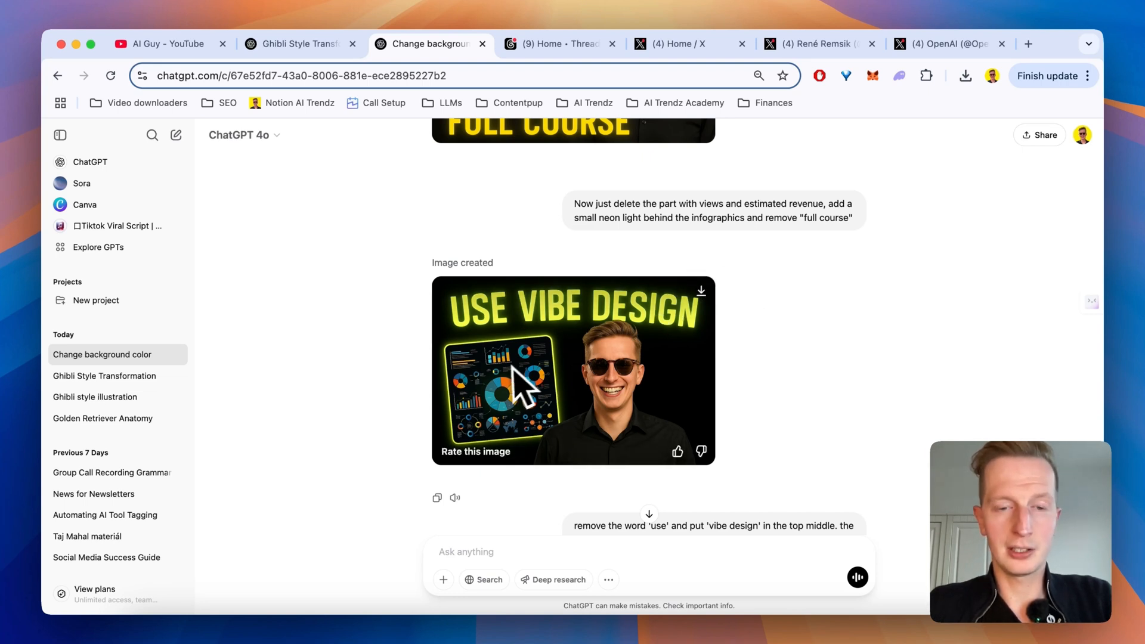
mouse_move(431, 387)
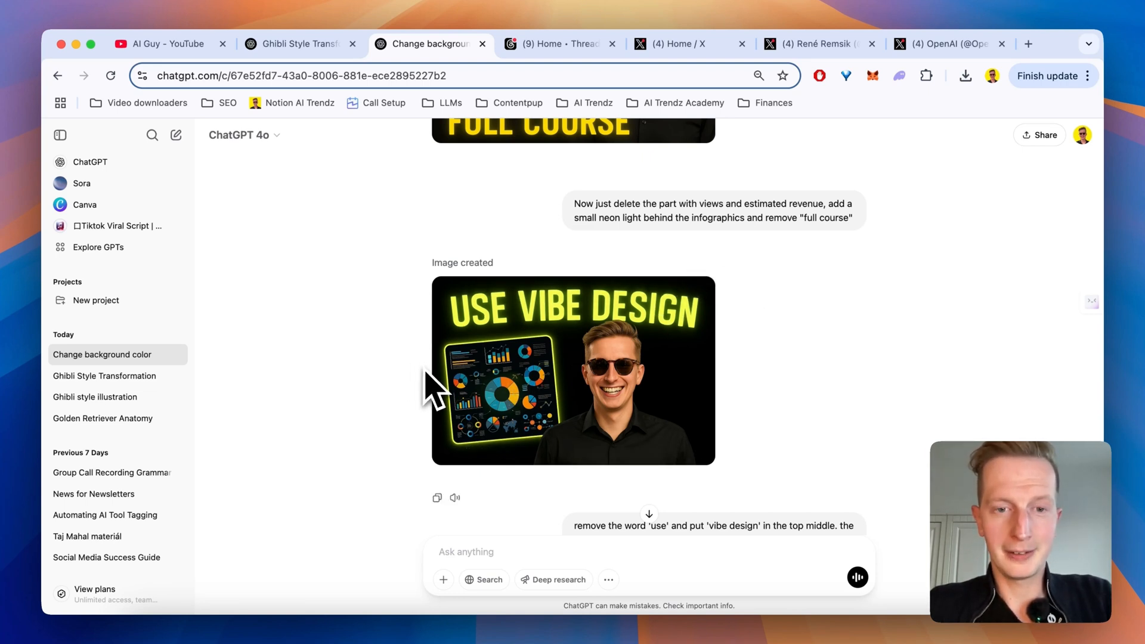
mouse_move(445, 379)
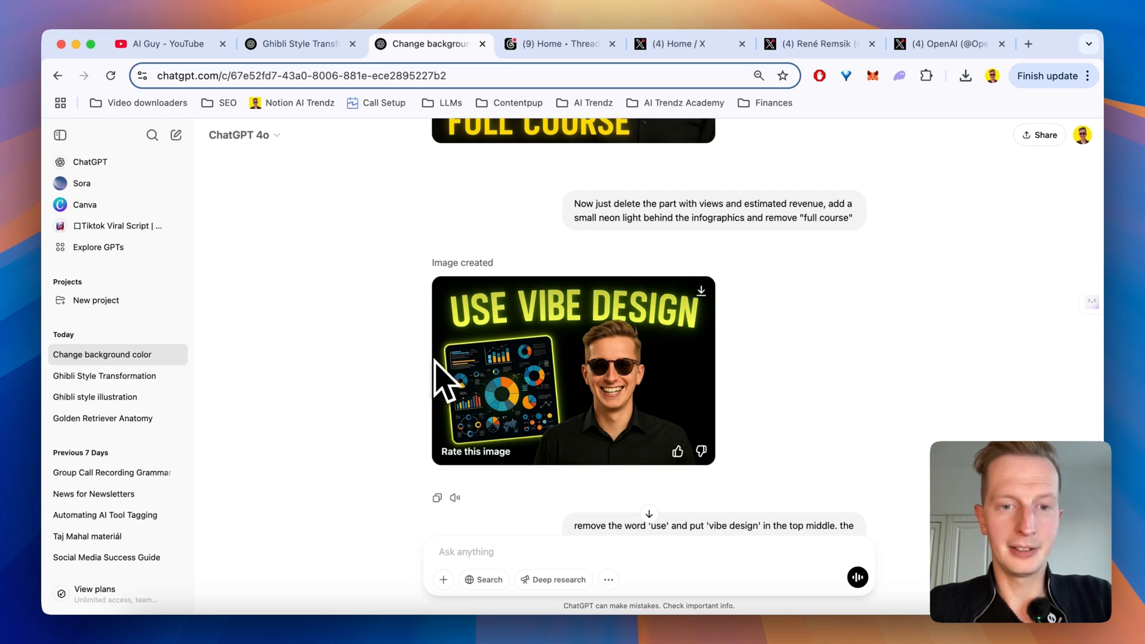
mouse_move(447, 398)
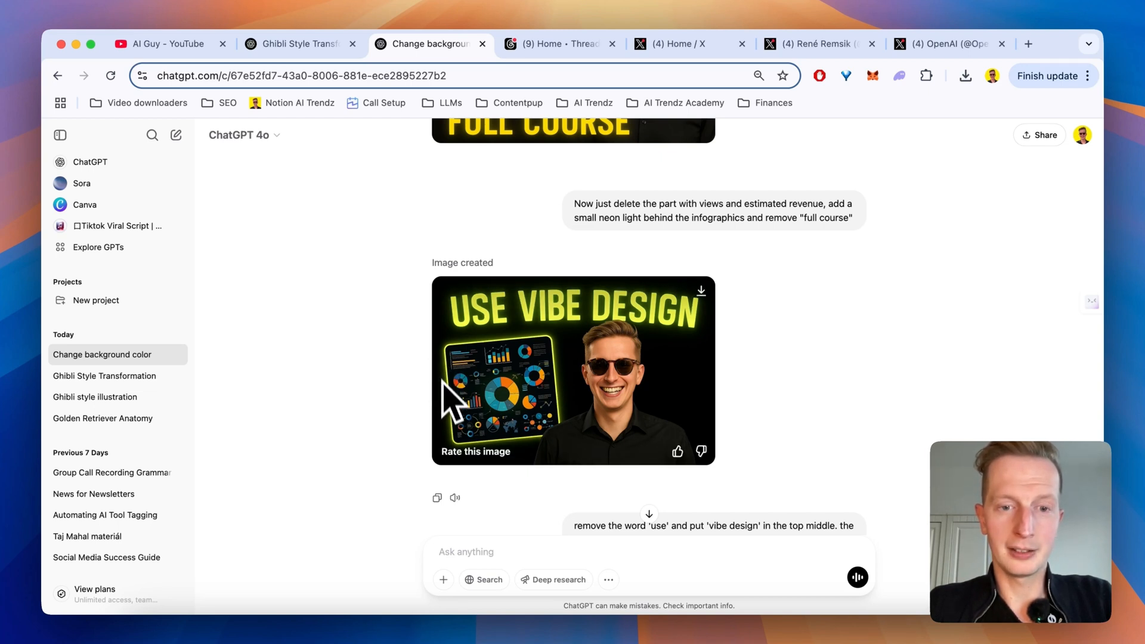
mouse_move(406, 354)
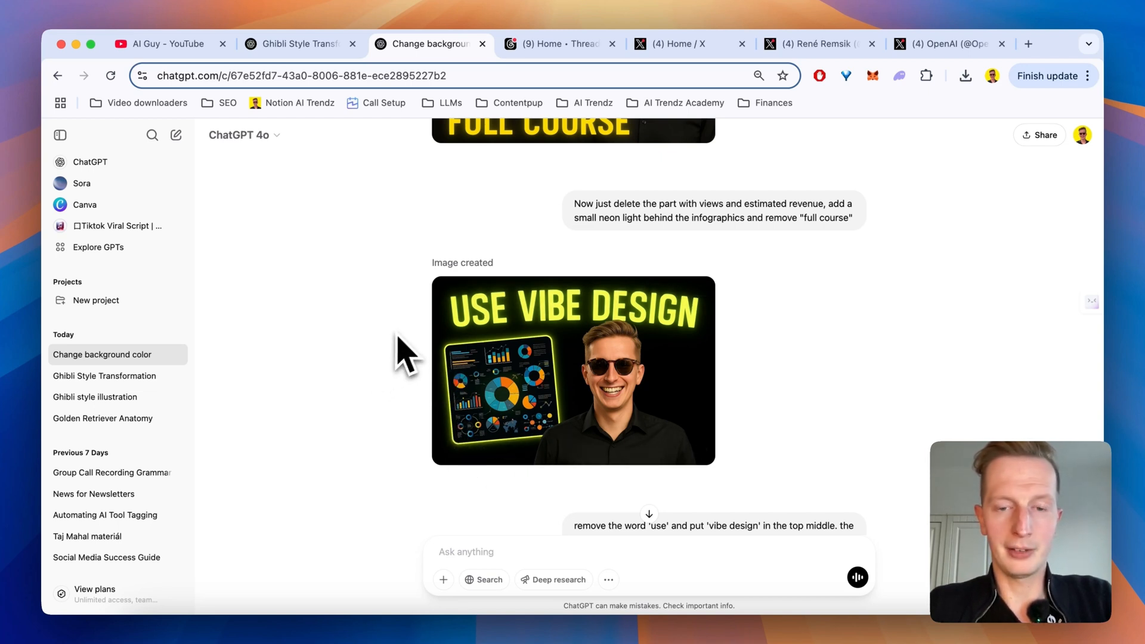
left_click(573, 370)
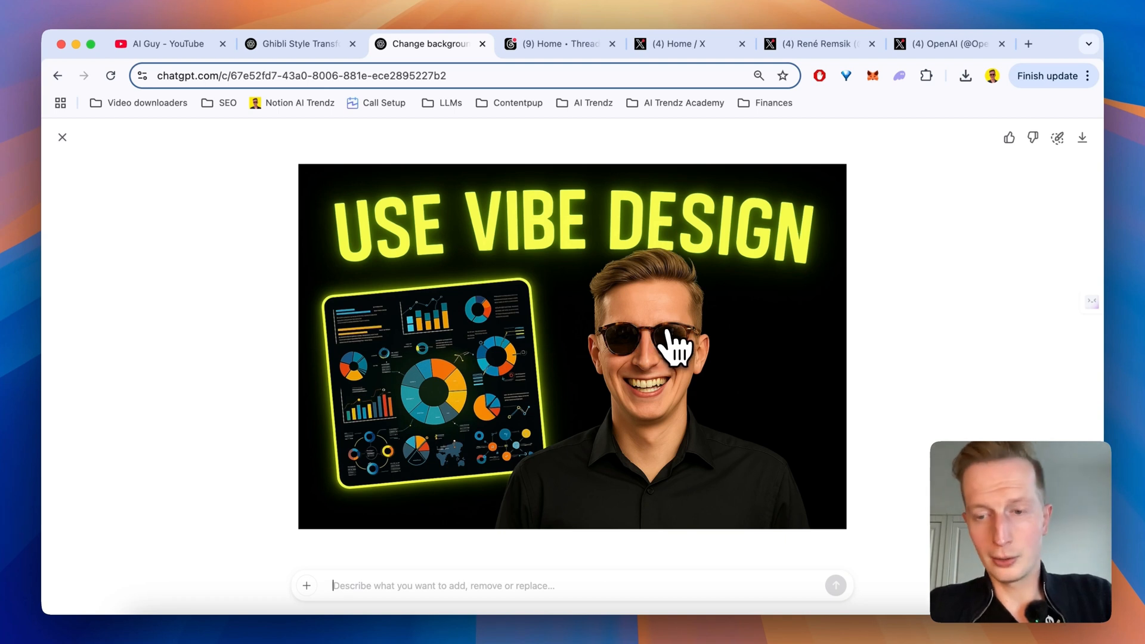
mouse_move(672, 329)
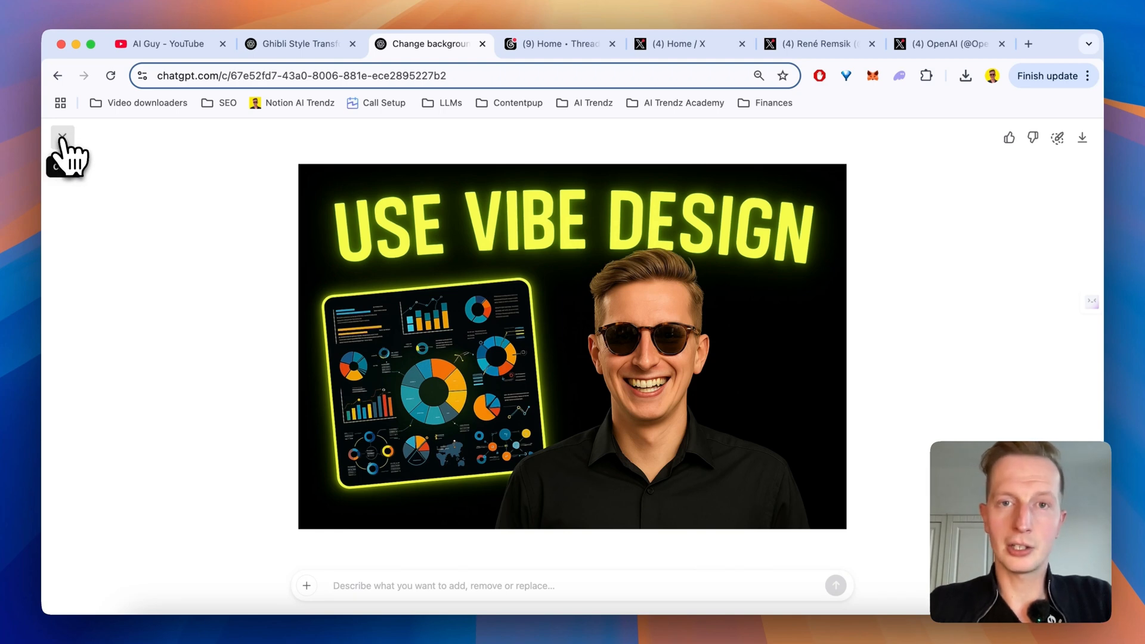
left_click(62, 137)
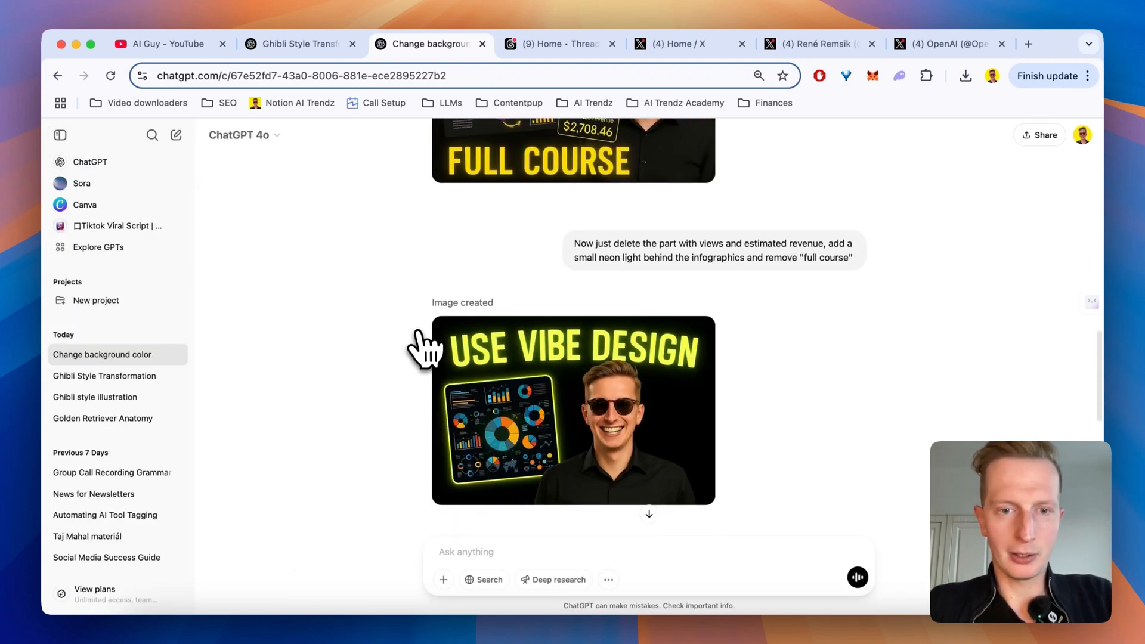
mouse_move(548, 318)
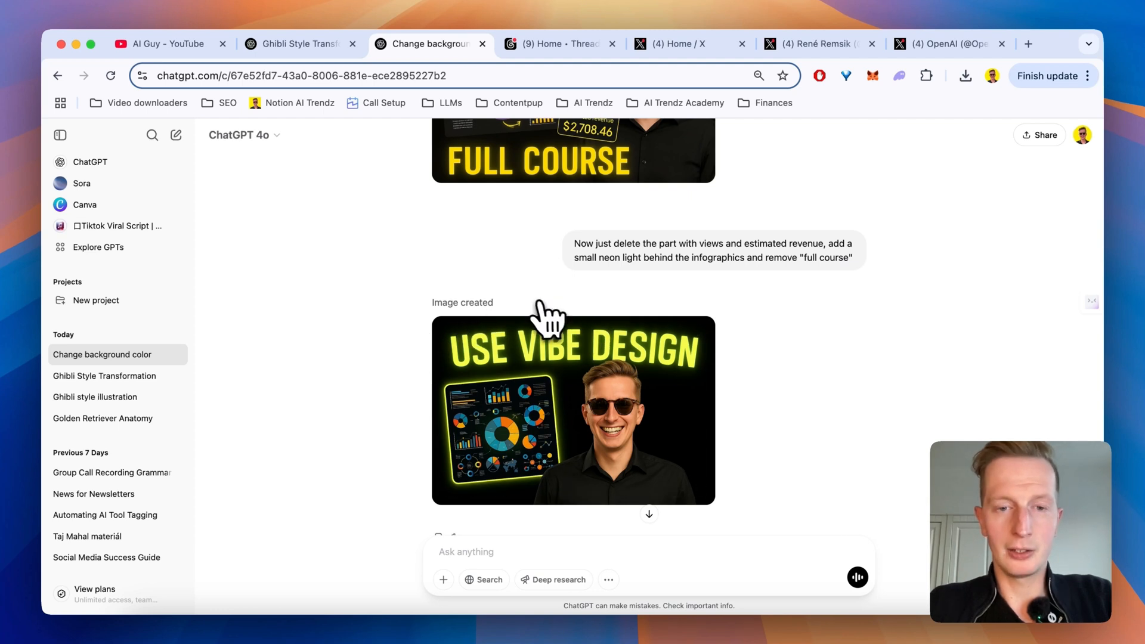
scroll("up", 3)
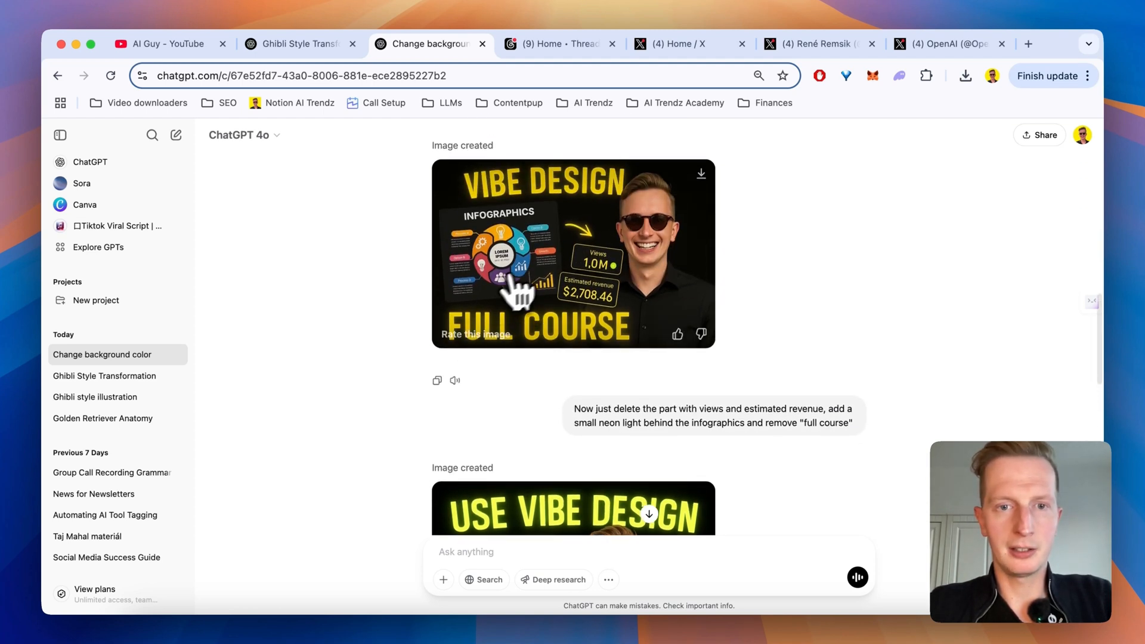
mouse_move(413, 258)
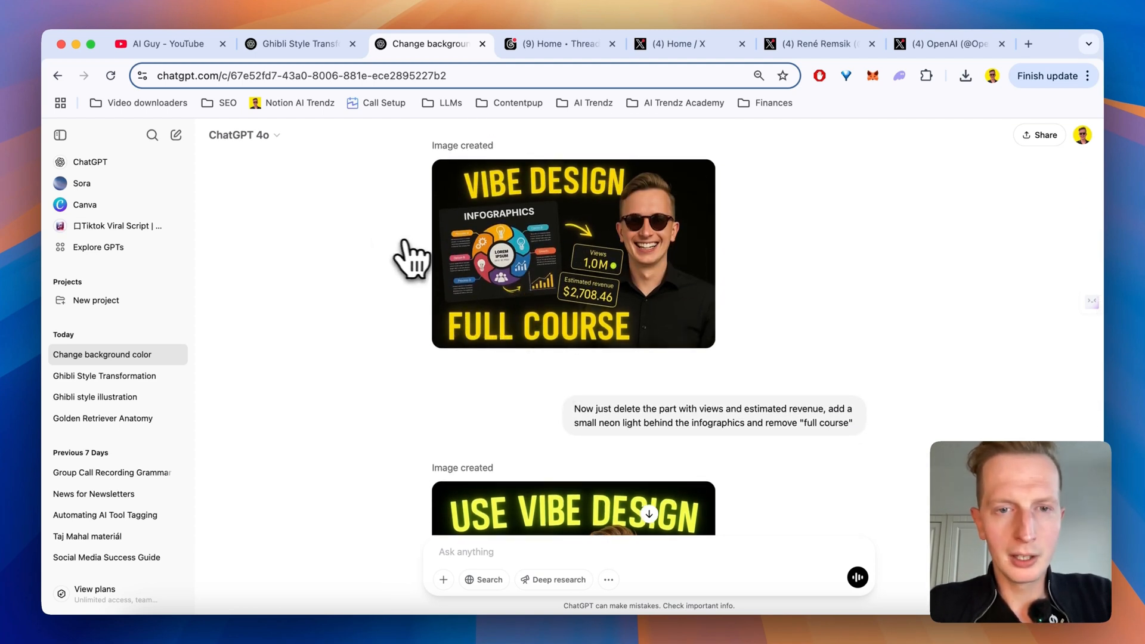
left_click(574, 253)
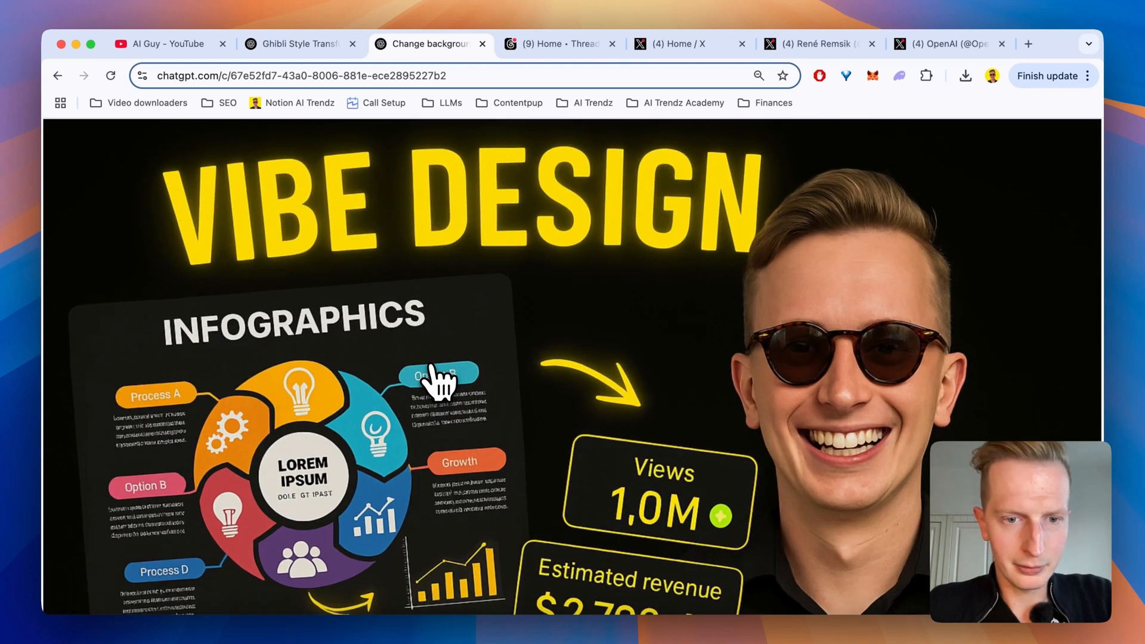
mouse_move(438, 420)
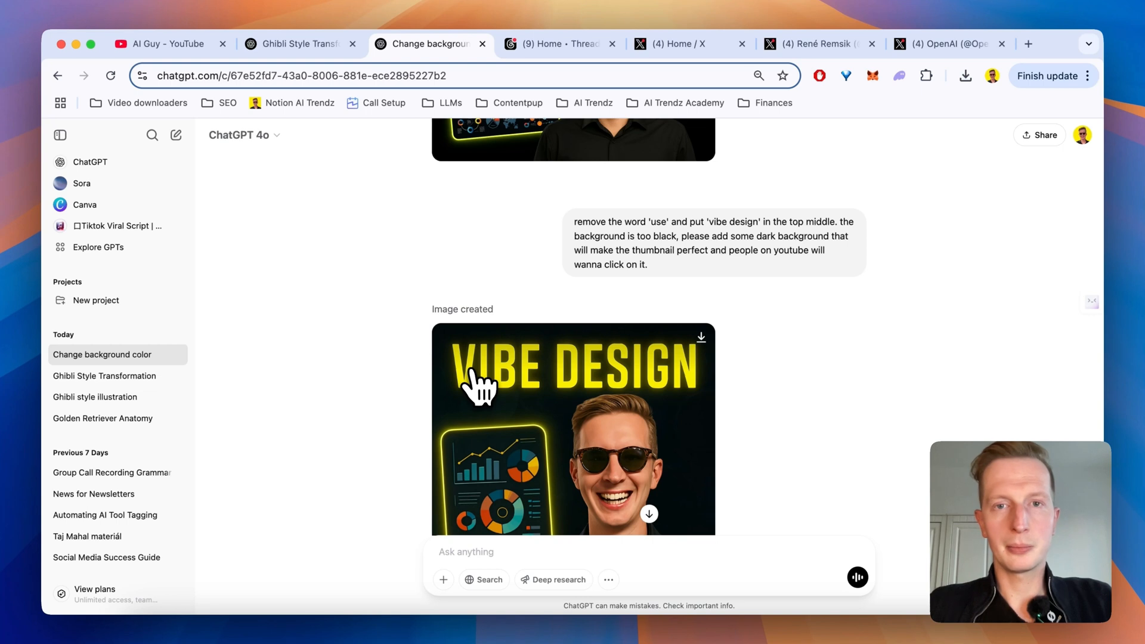
mouse_move(382, 284)
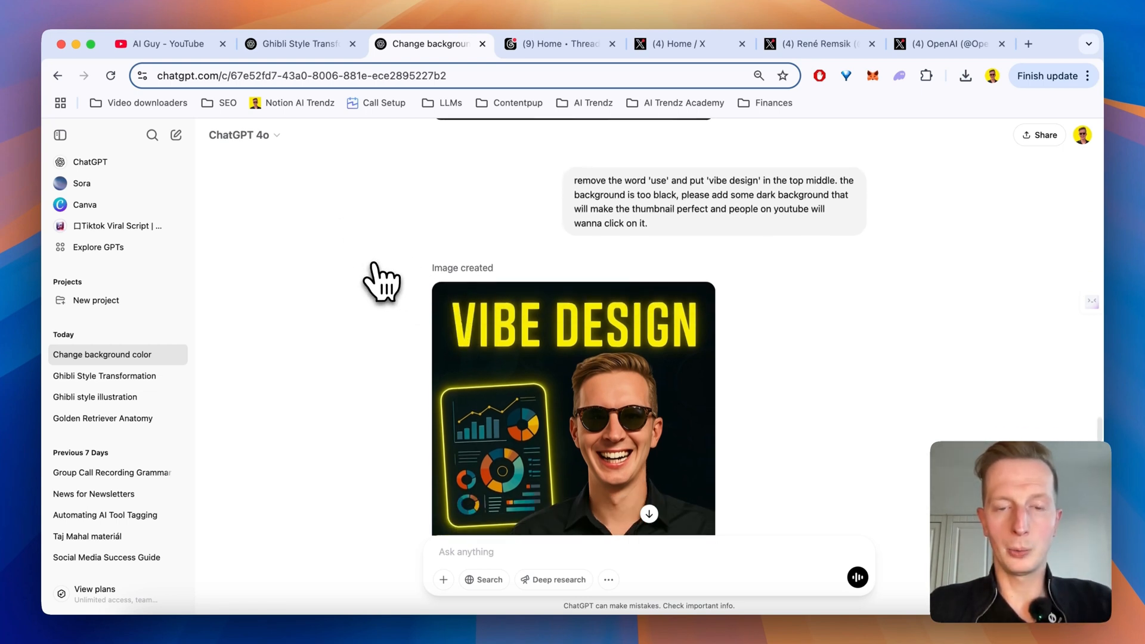
scroll("up", 3)
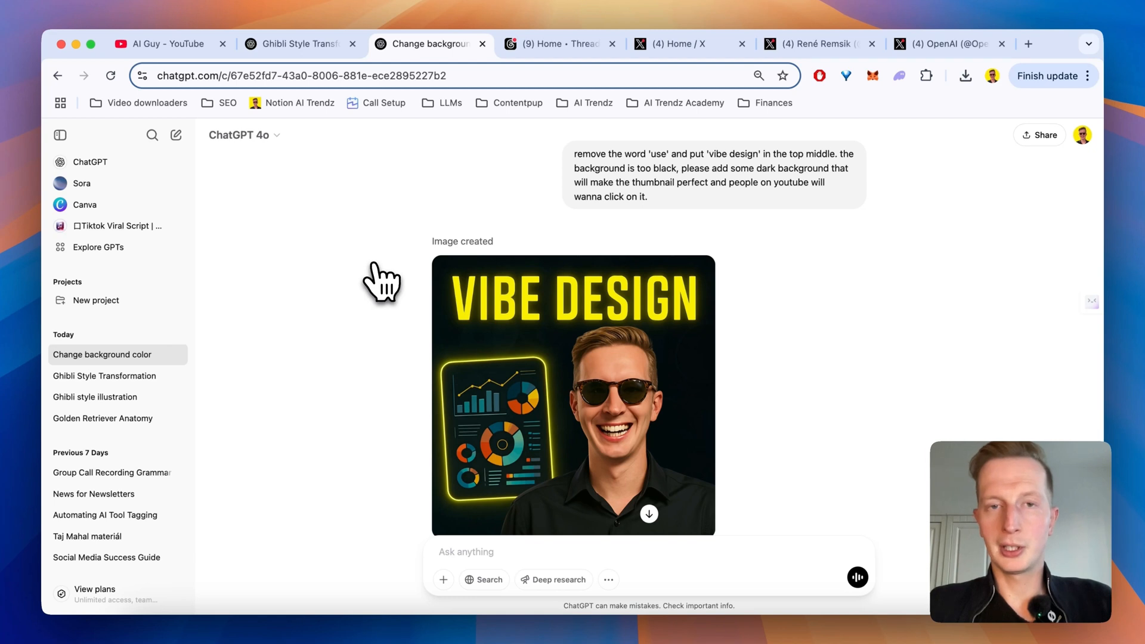
scroll("down", 3)
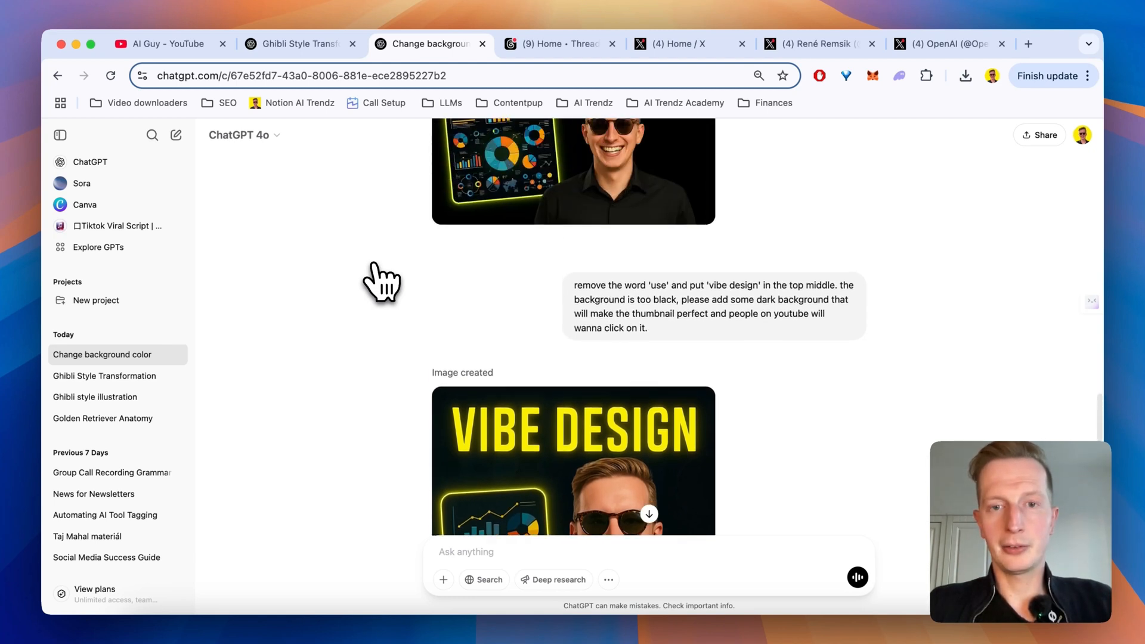
scroll("down", 3)
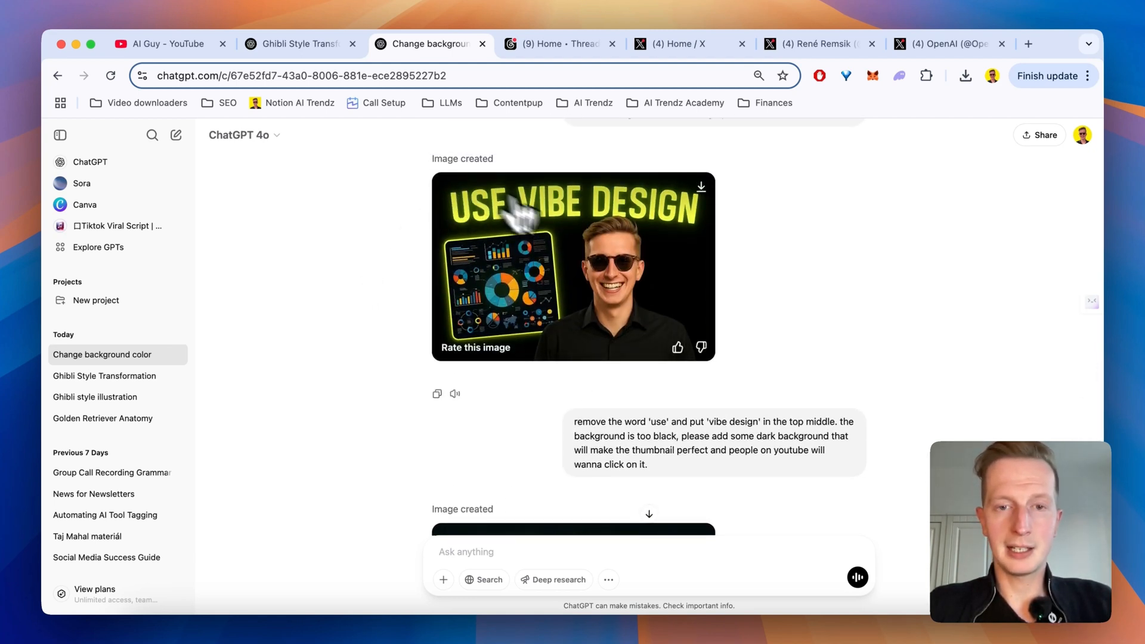
scroll("down", 3)
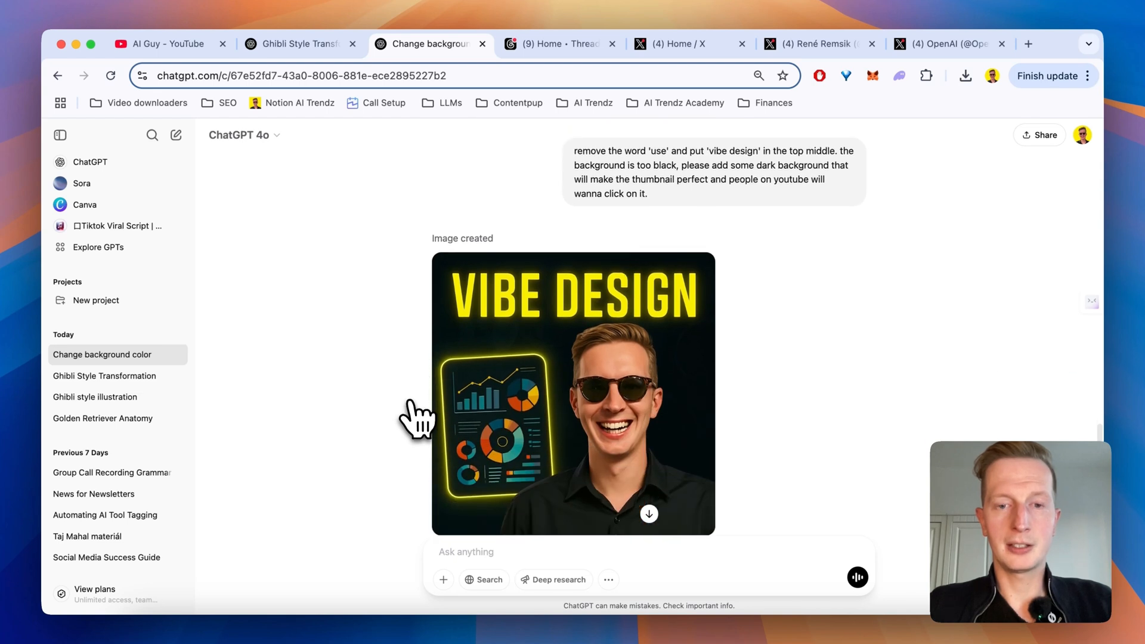
scroll("up", 3)
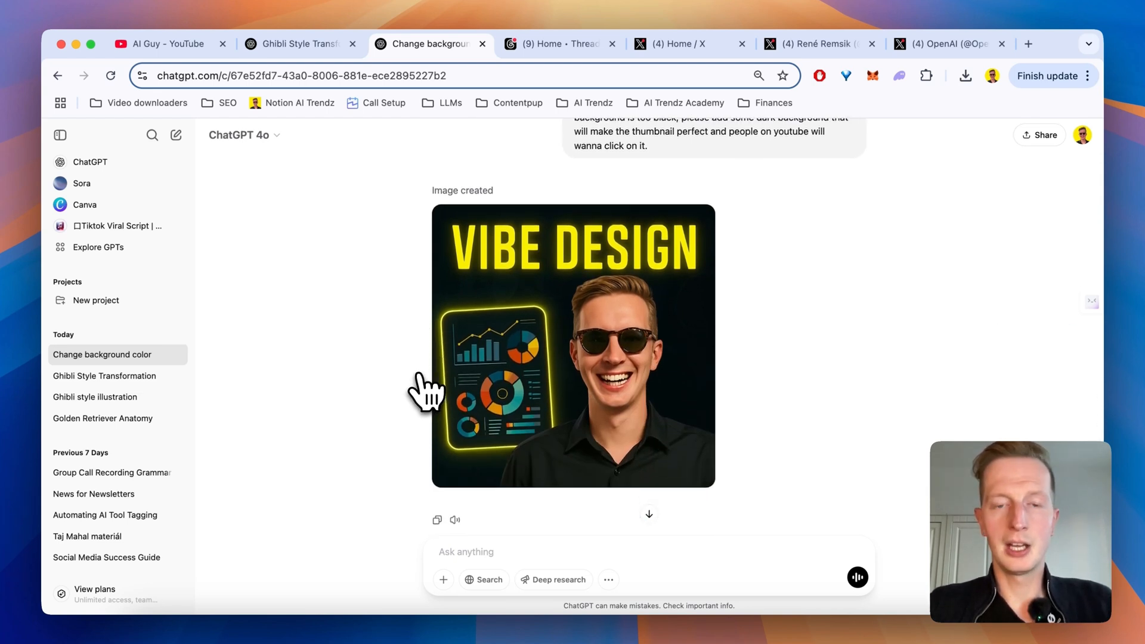
mouse_move(420, 340)
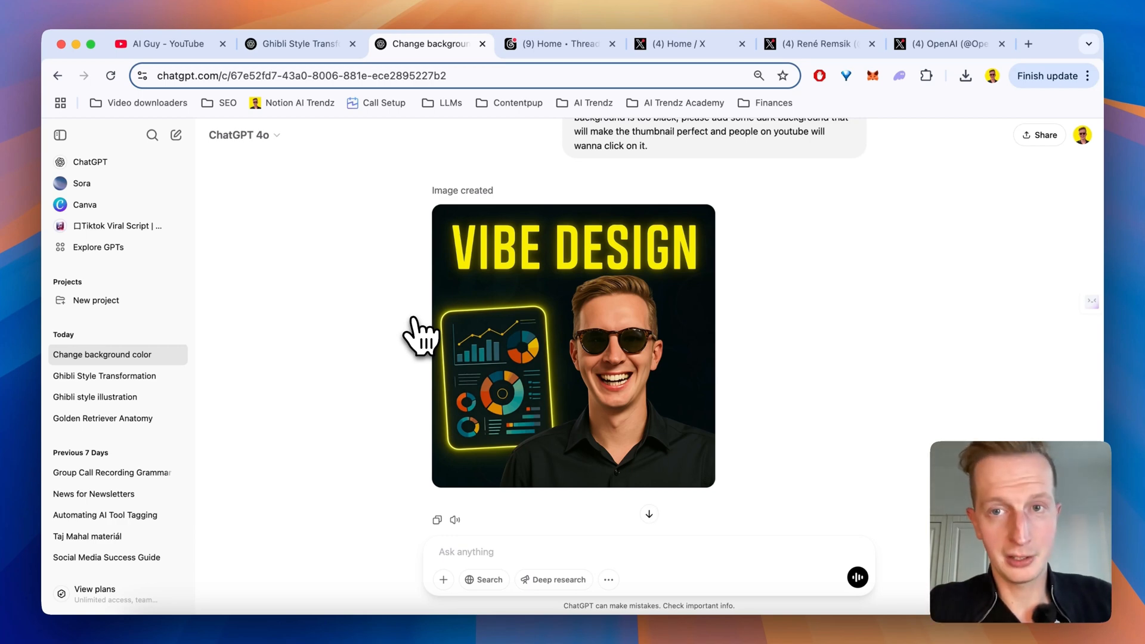
- View the sloth anatomy crosscut example from the GPT-4o thread full size, then close it
left_click(818, 44)
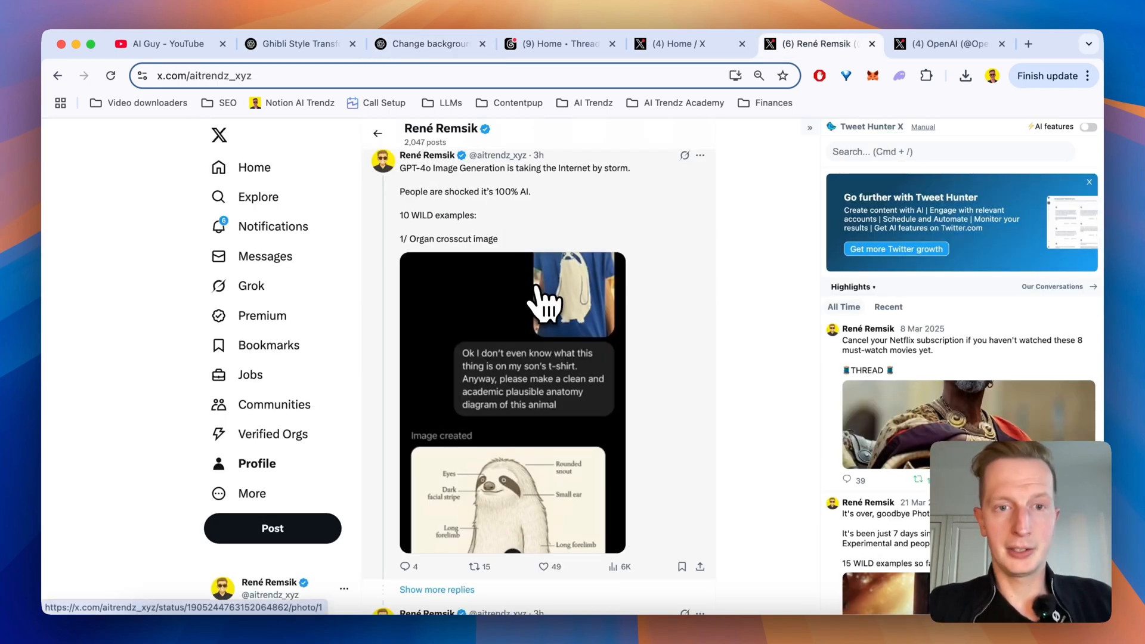
mouse_move(506, 230)
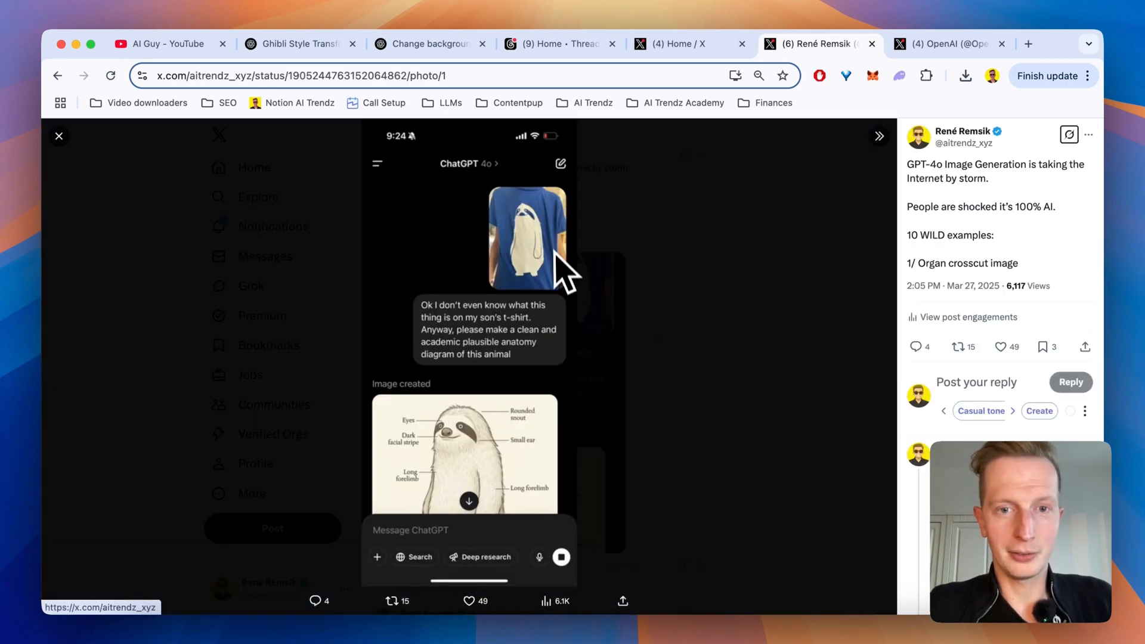
mouse_move(537, 333)
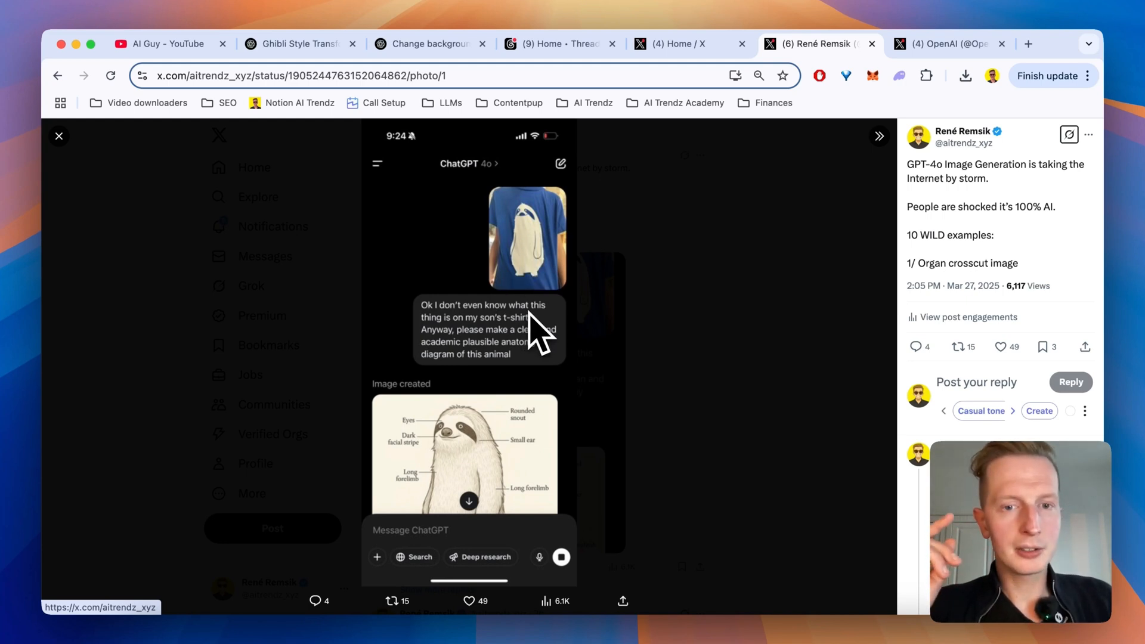
mouse_move(482, 402)
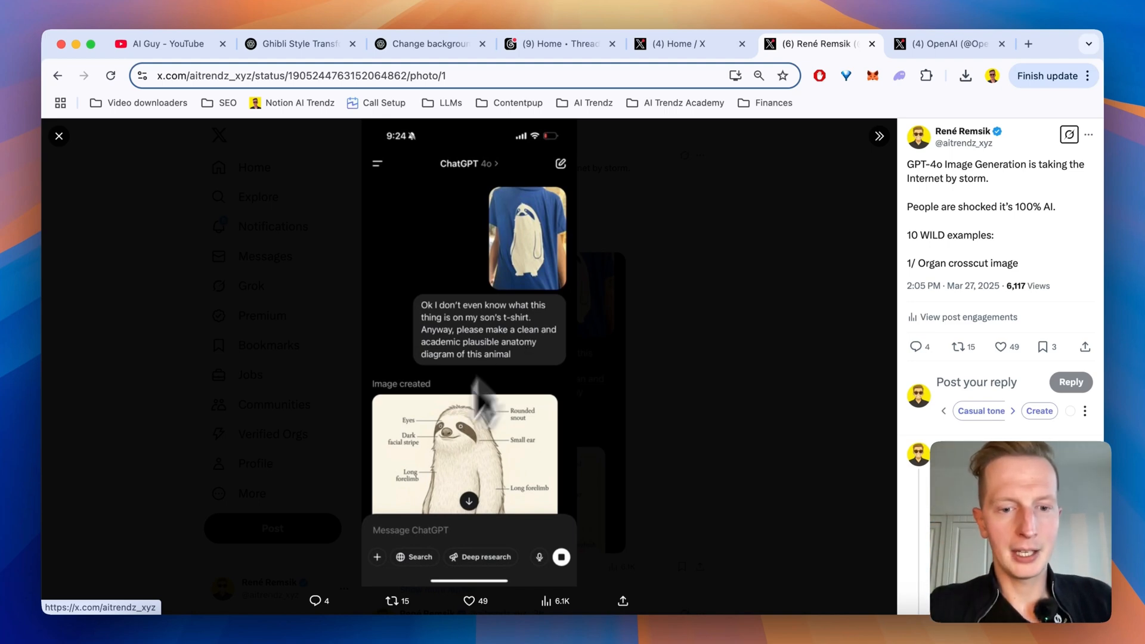
mouse_move(438, 438)
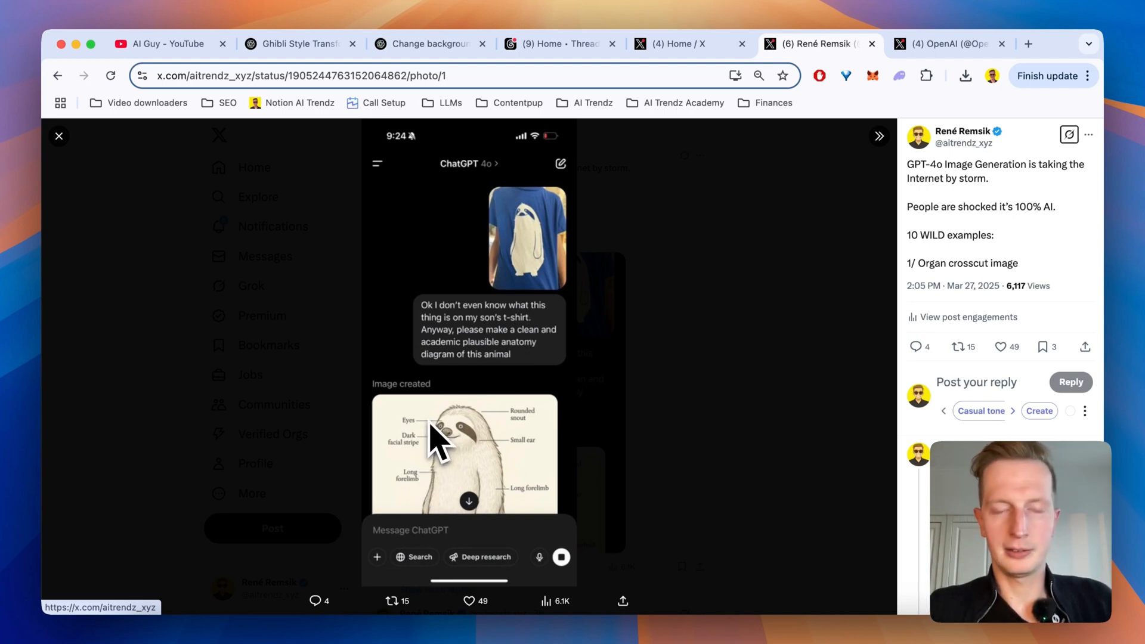
left_click(59, 136)
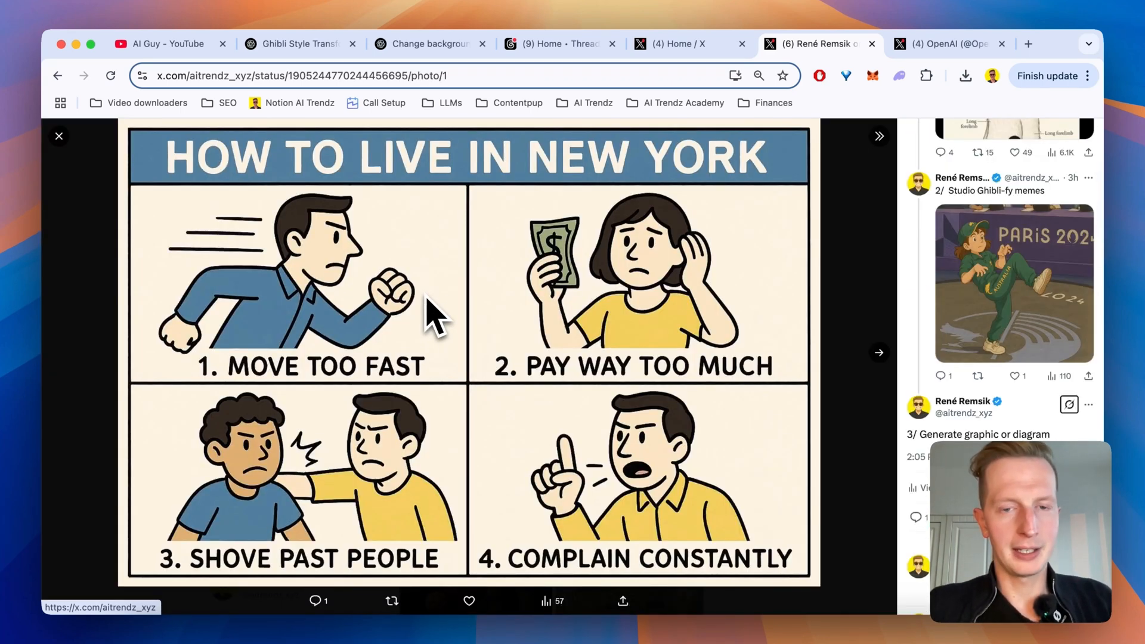
mouse_move(395, 220)
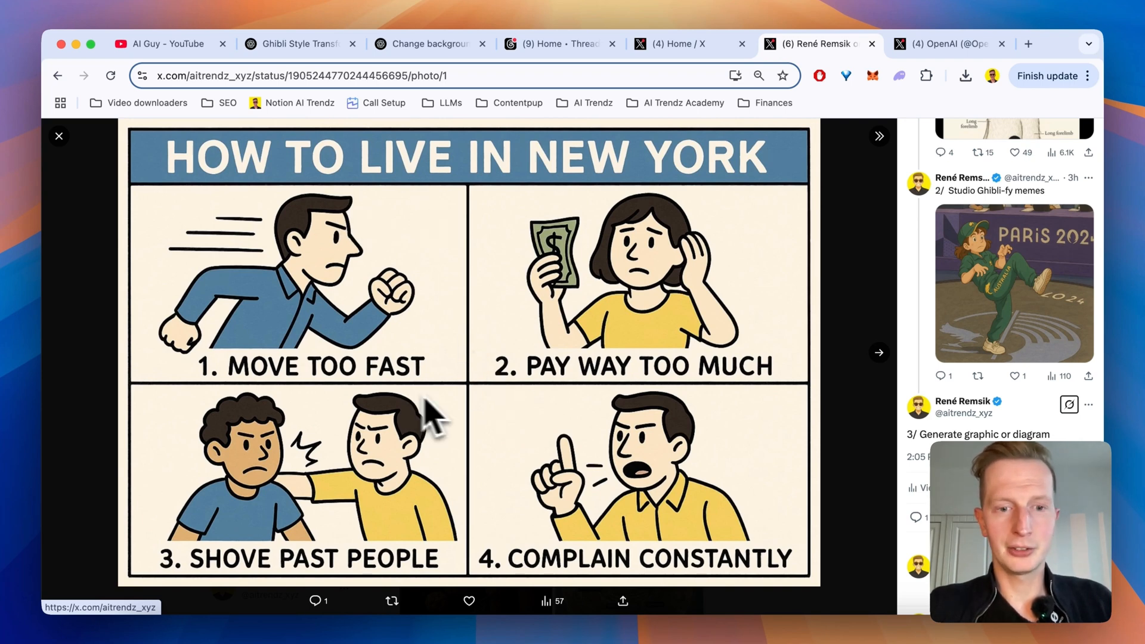
- View the photo of the man holding the New York comic sign, then return to the thread at the whale poster
left_click(879, 353)
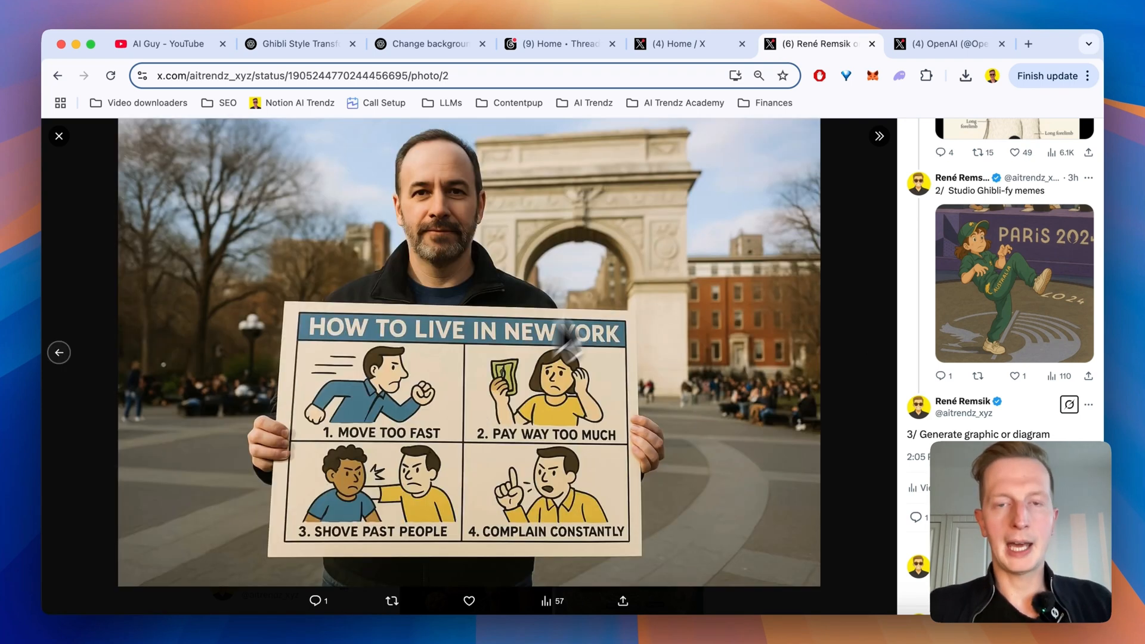
mouse_move(649, 271)
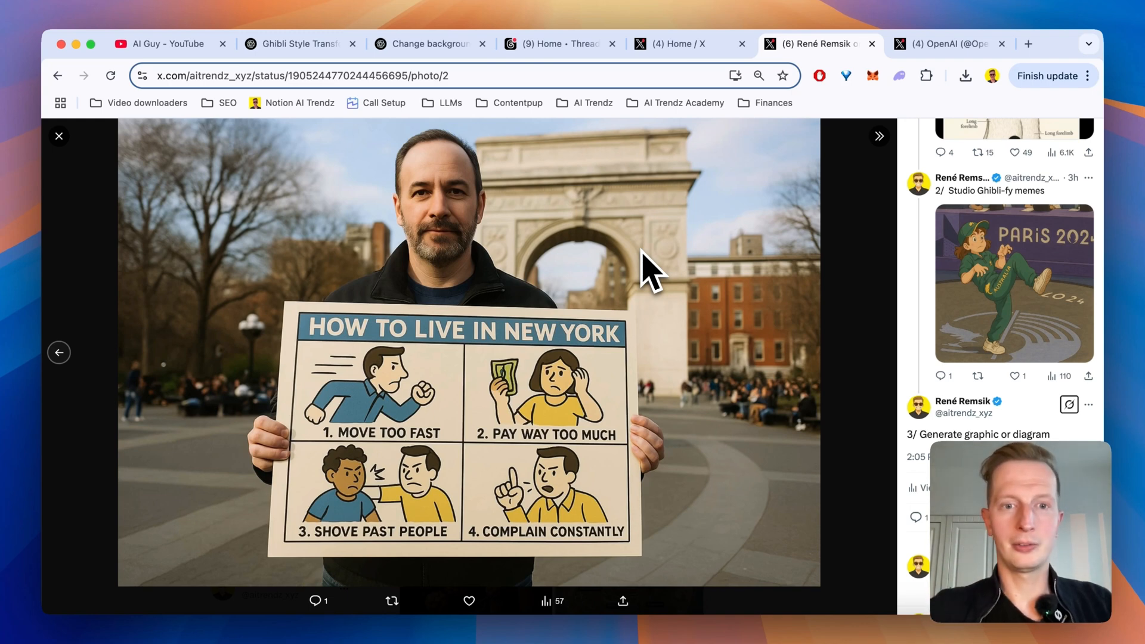
left_click(60, 136)
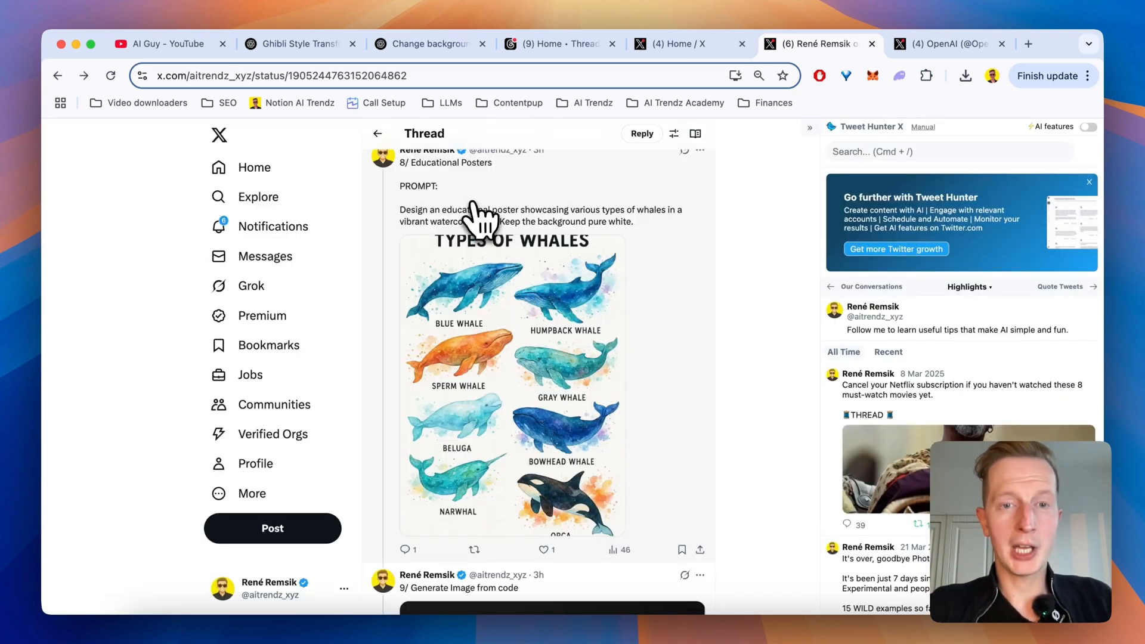
mouse_move(522, 317)
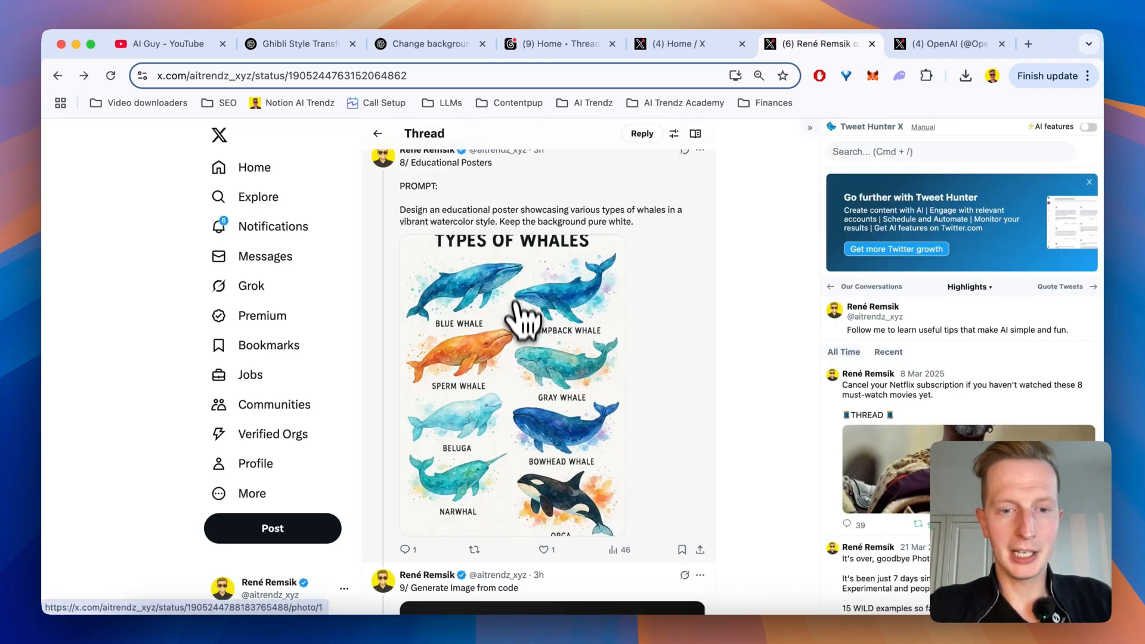
mouse_move(424, 227)
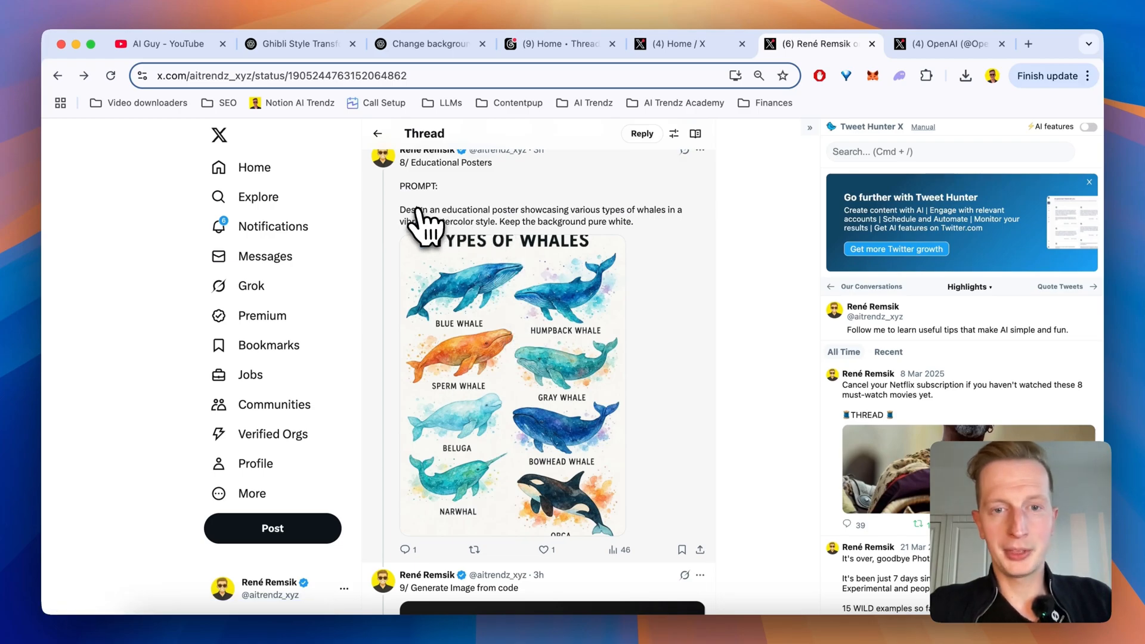
- View the Types of Whales poster full size, then scroll X's home feed to the Ghibli-style Mike Tyson post
left_click(512, 380)
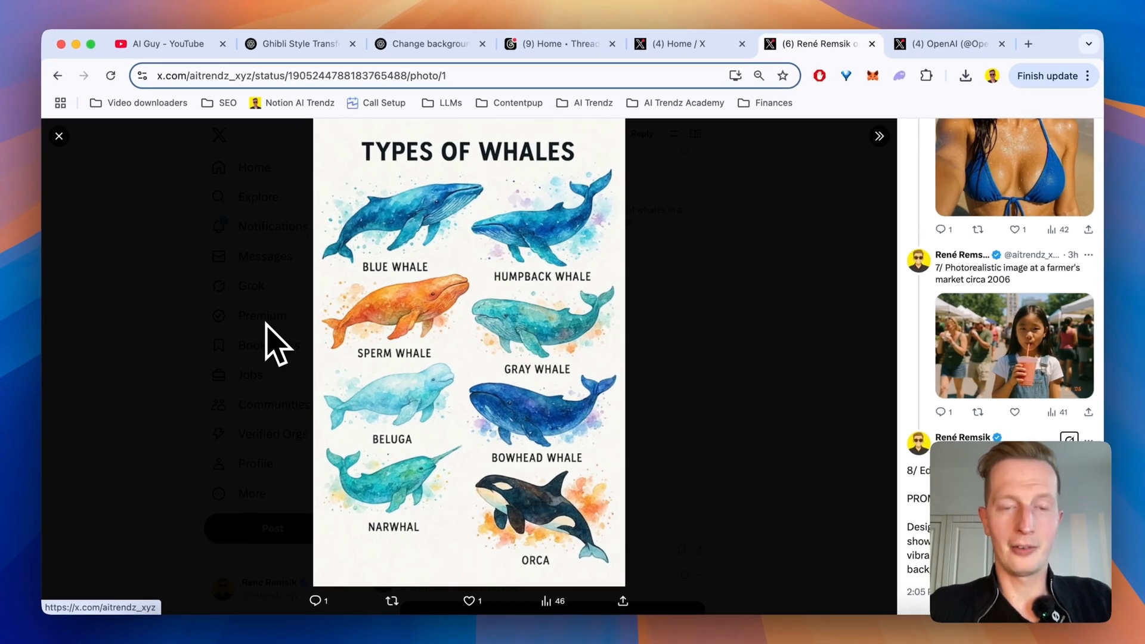
left_click(58, 136)
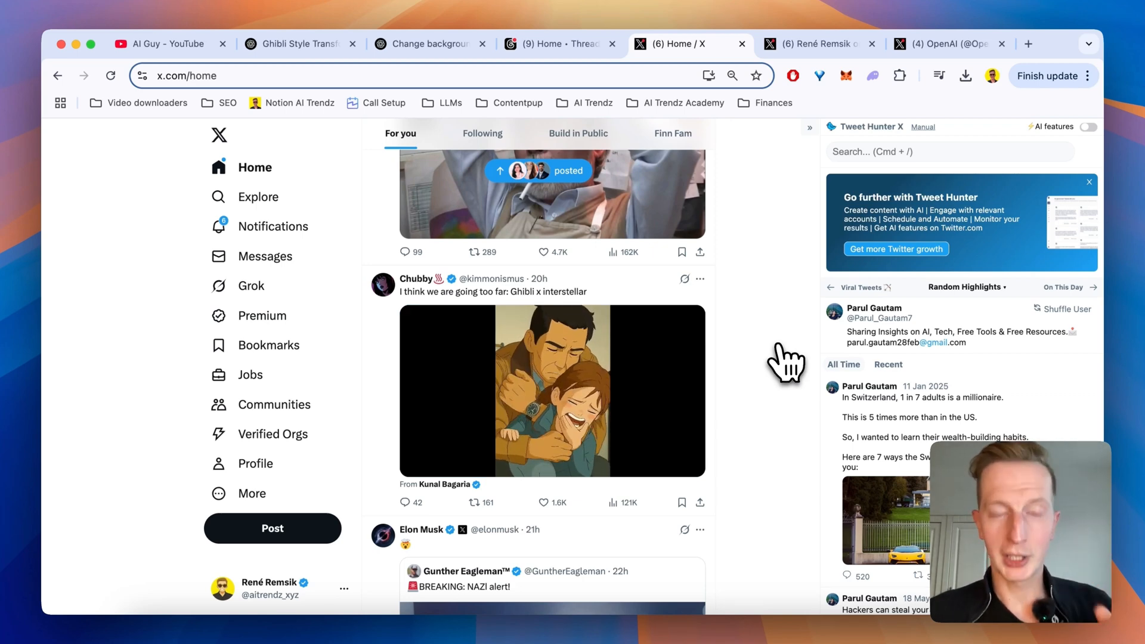
scroll("up", 3)
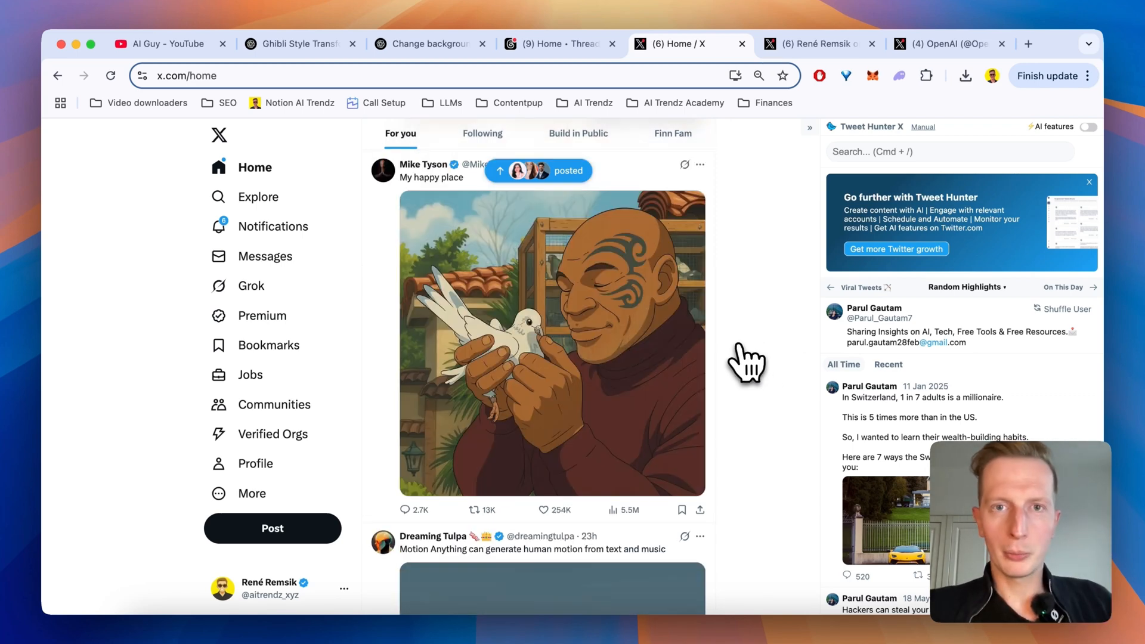